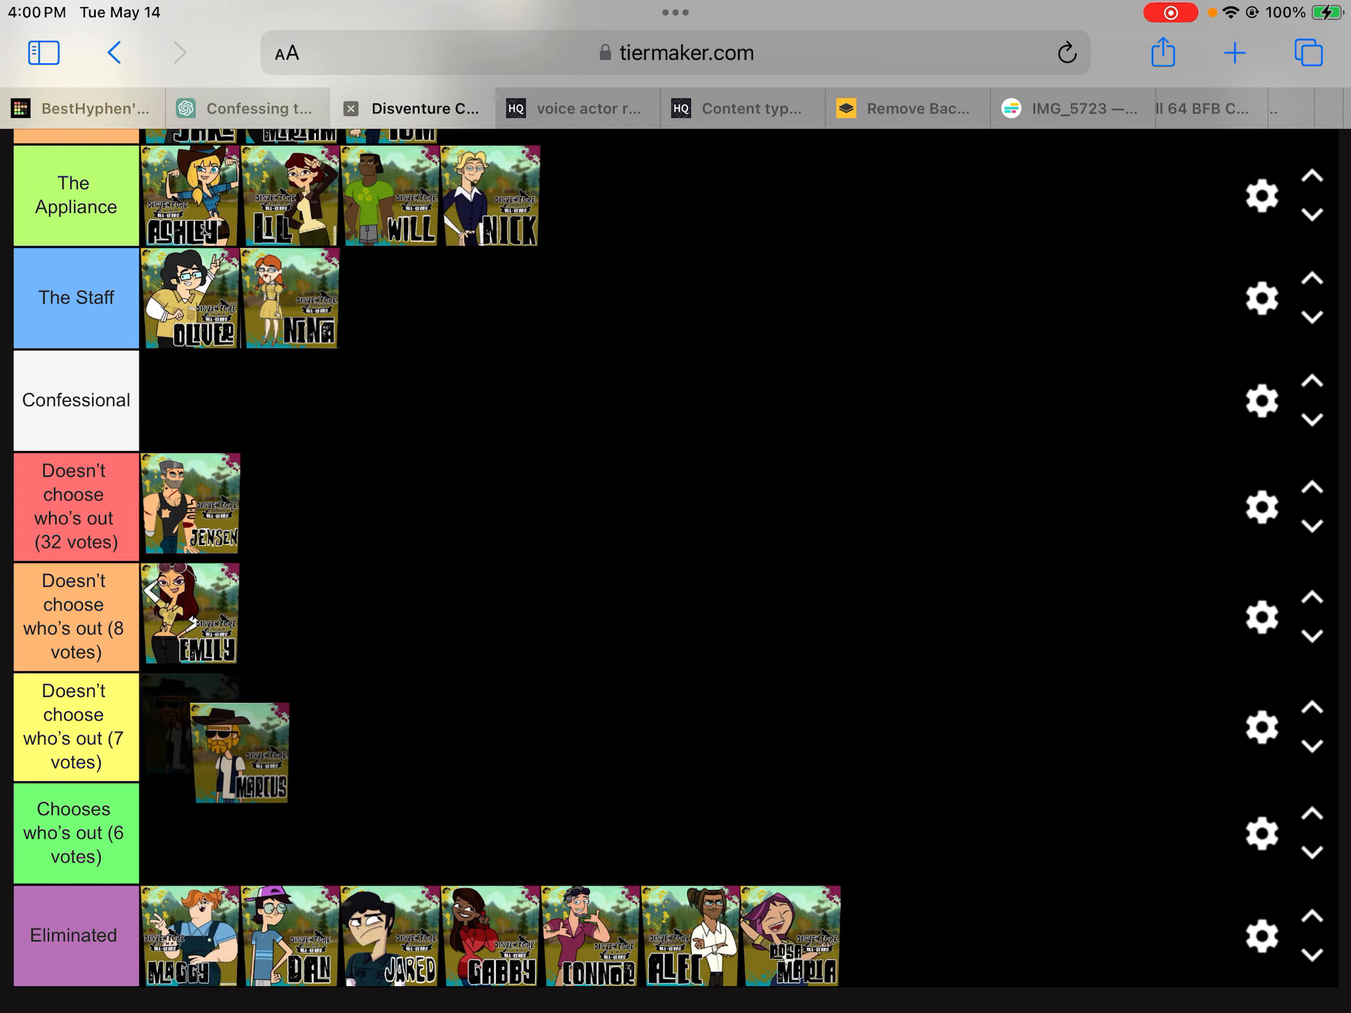
Scroll through the tier list while rearranging Jensen, Oliver, Emily and Marcus and removing vote rows.
scroll(up, 3)
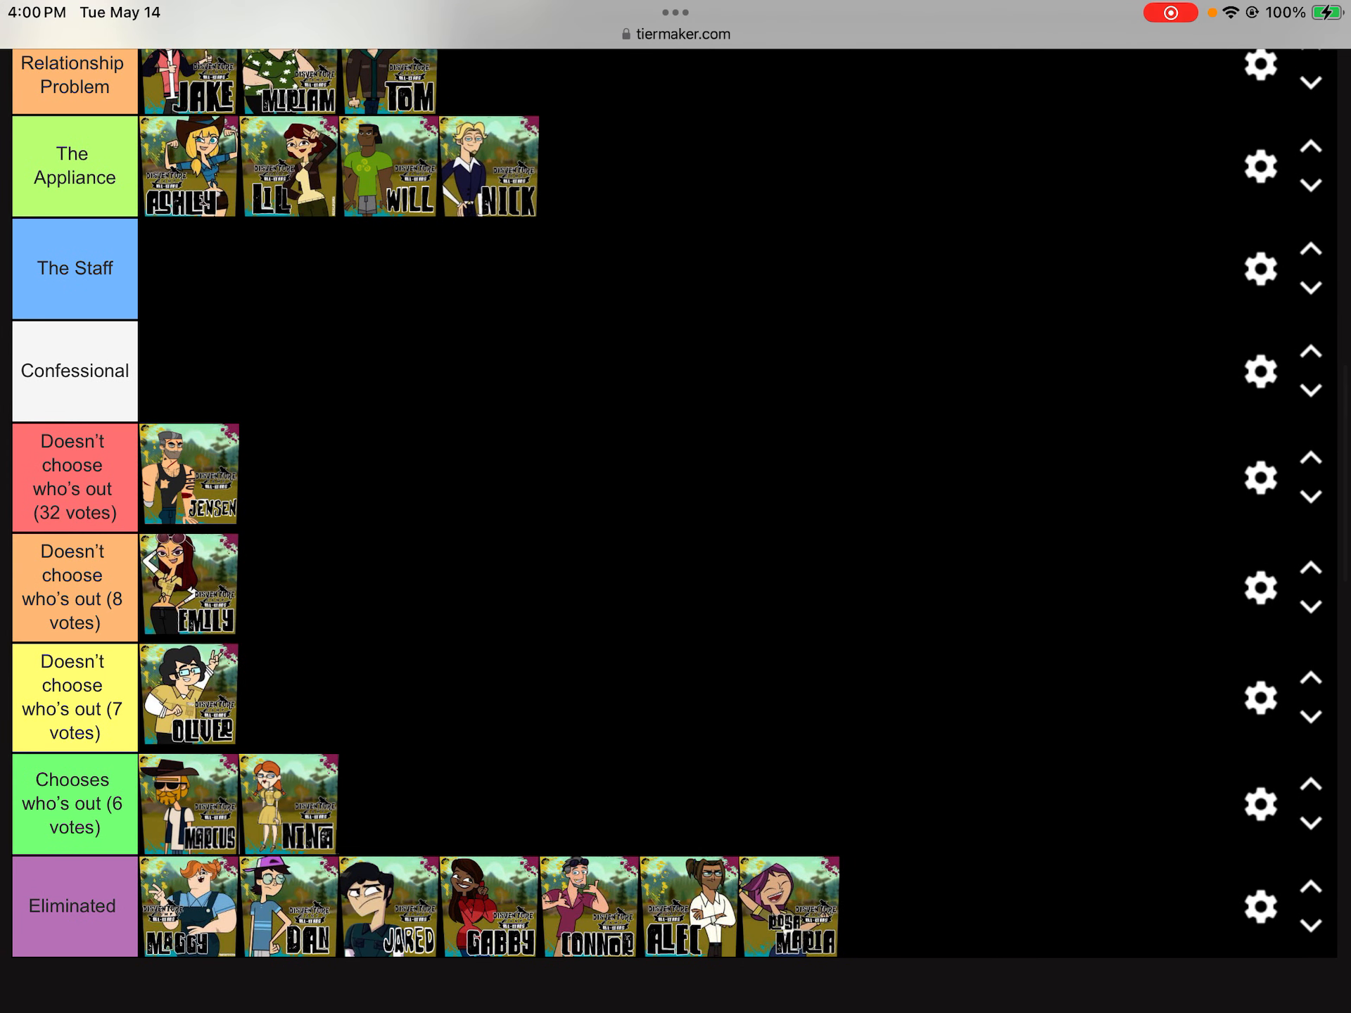
scroll(down, 3)
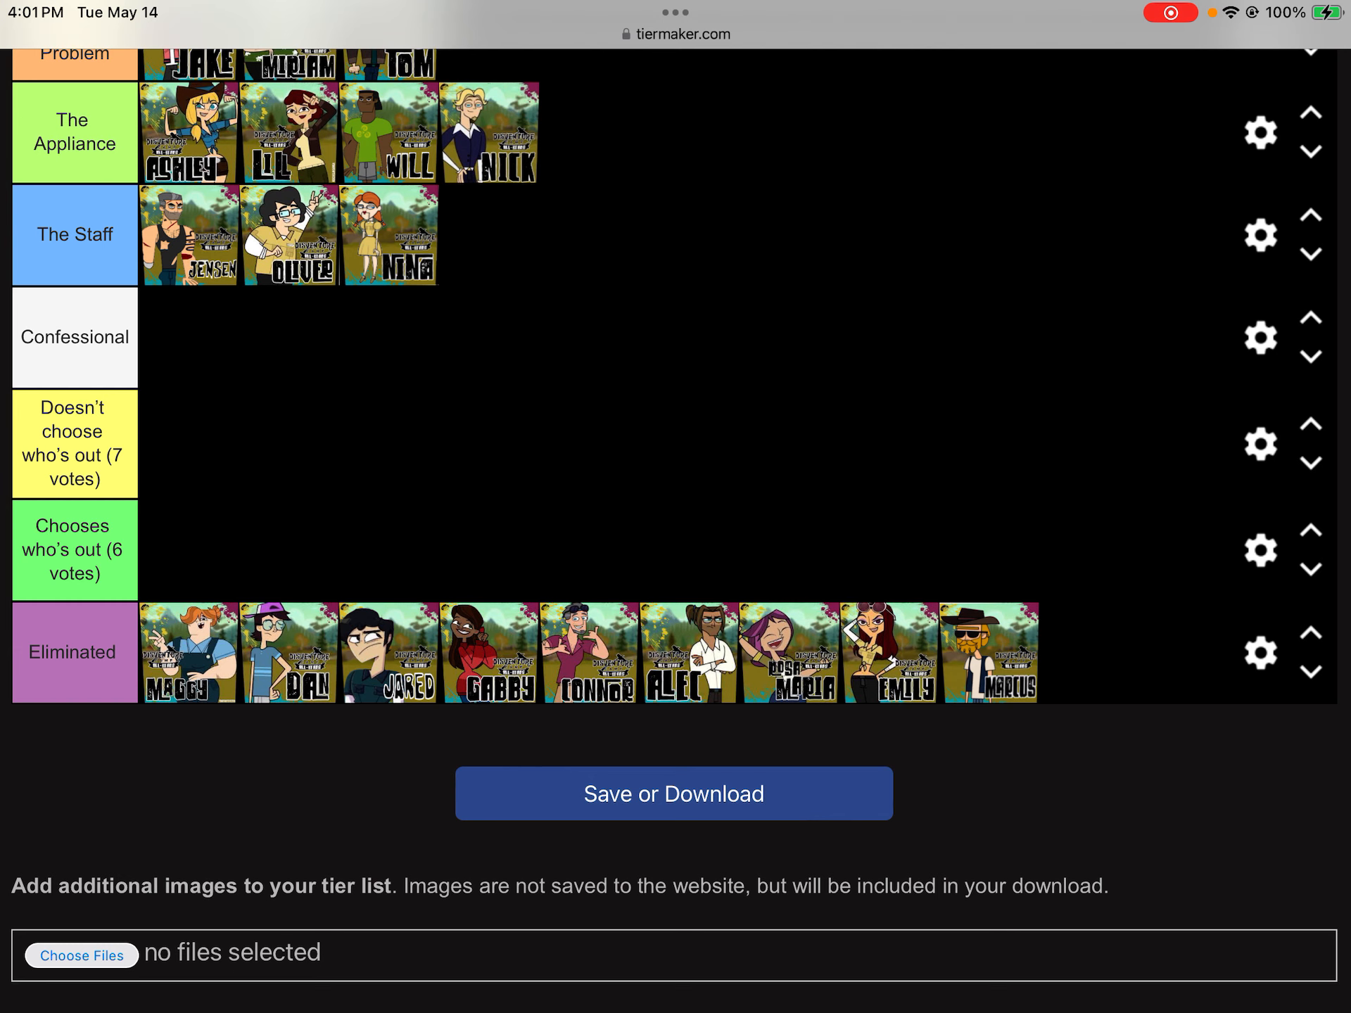
Delete the 'Chooses who's out (6 votes)' row so Confessional sits above Eliminated.
click(1259, 550)
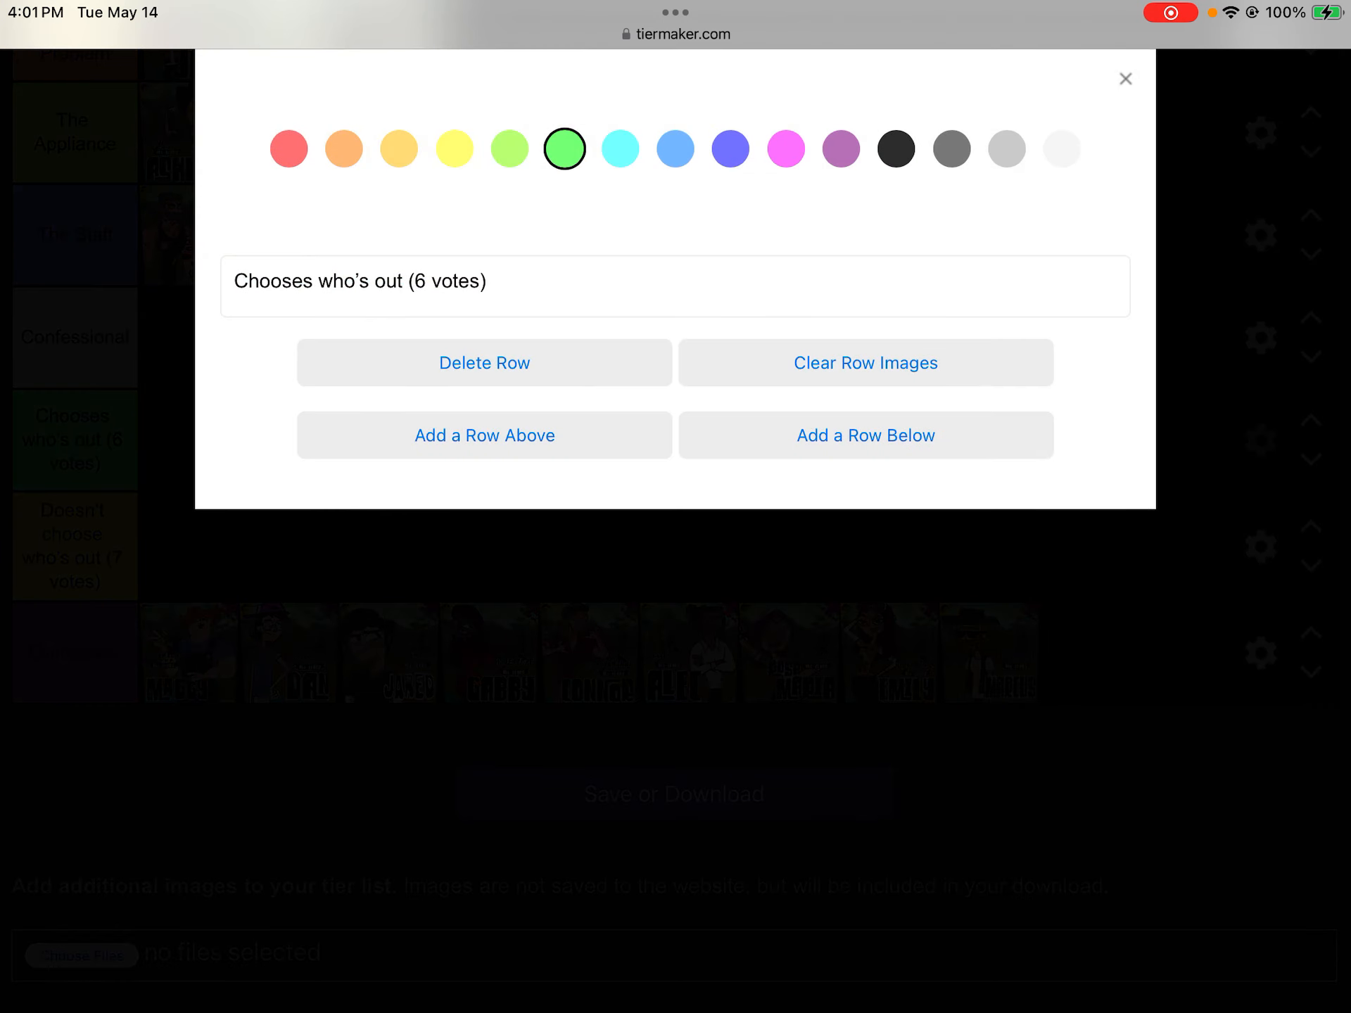
click(1125, 79)
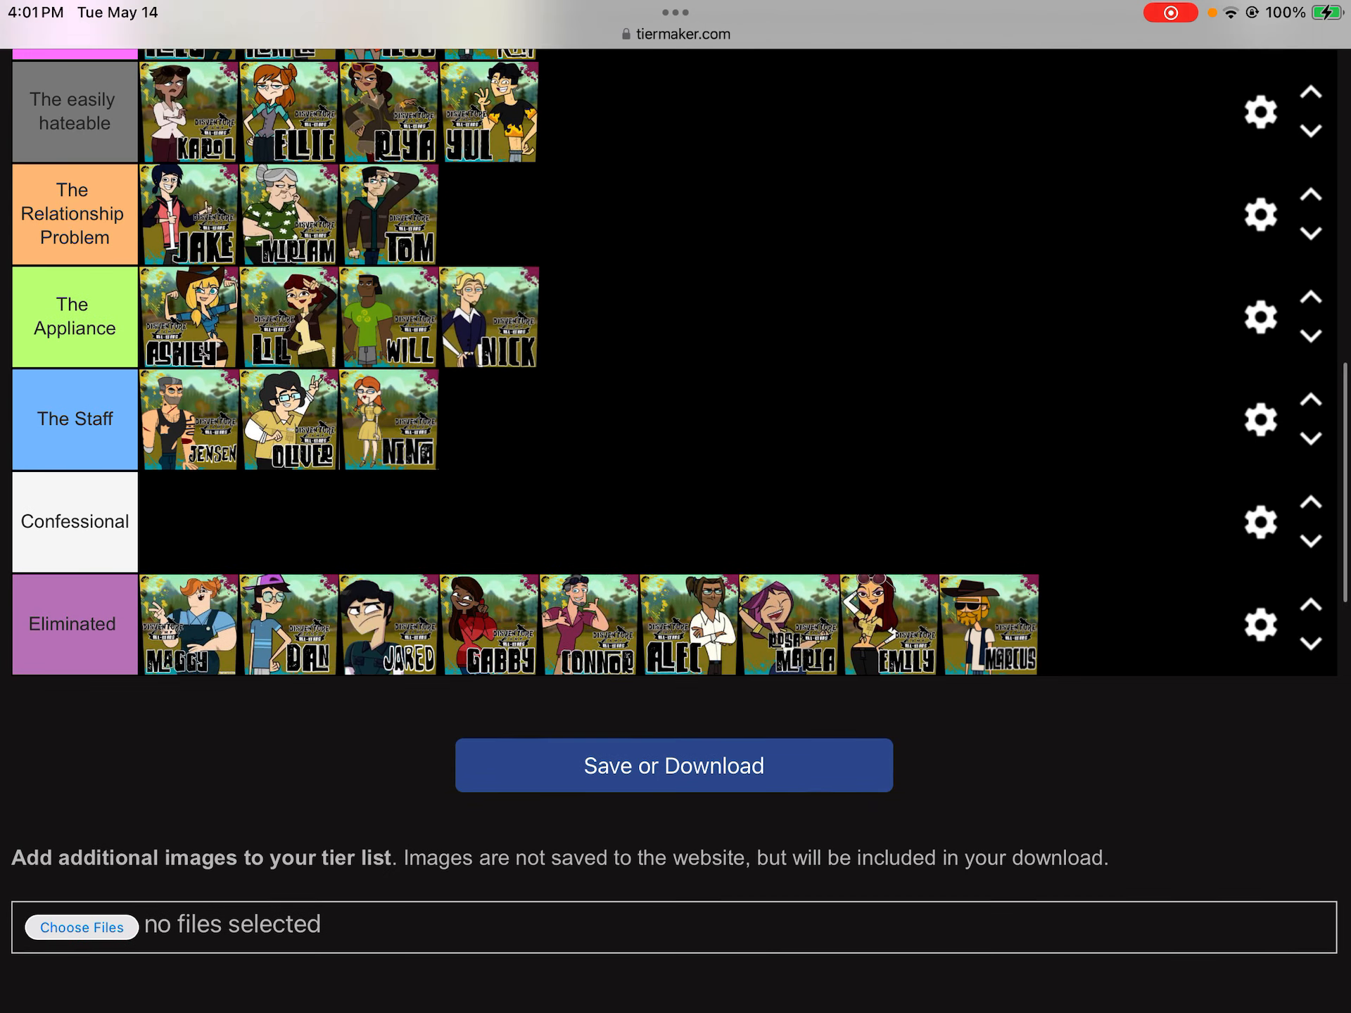
scroll(up, 3)
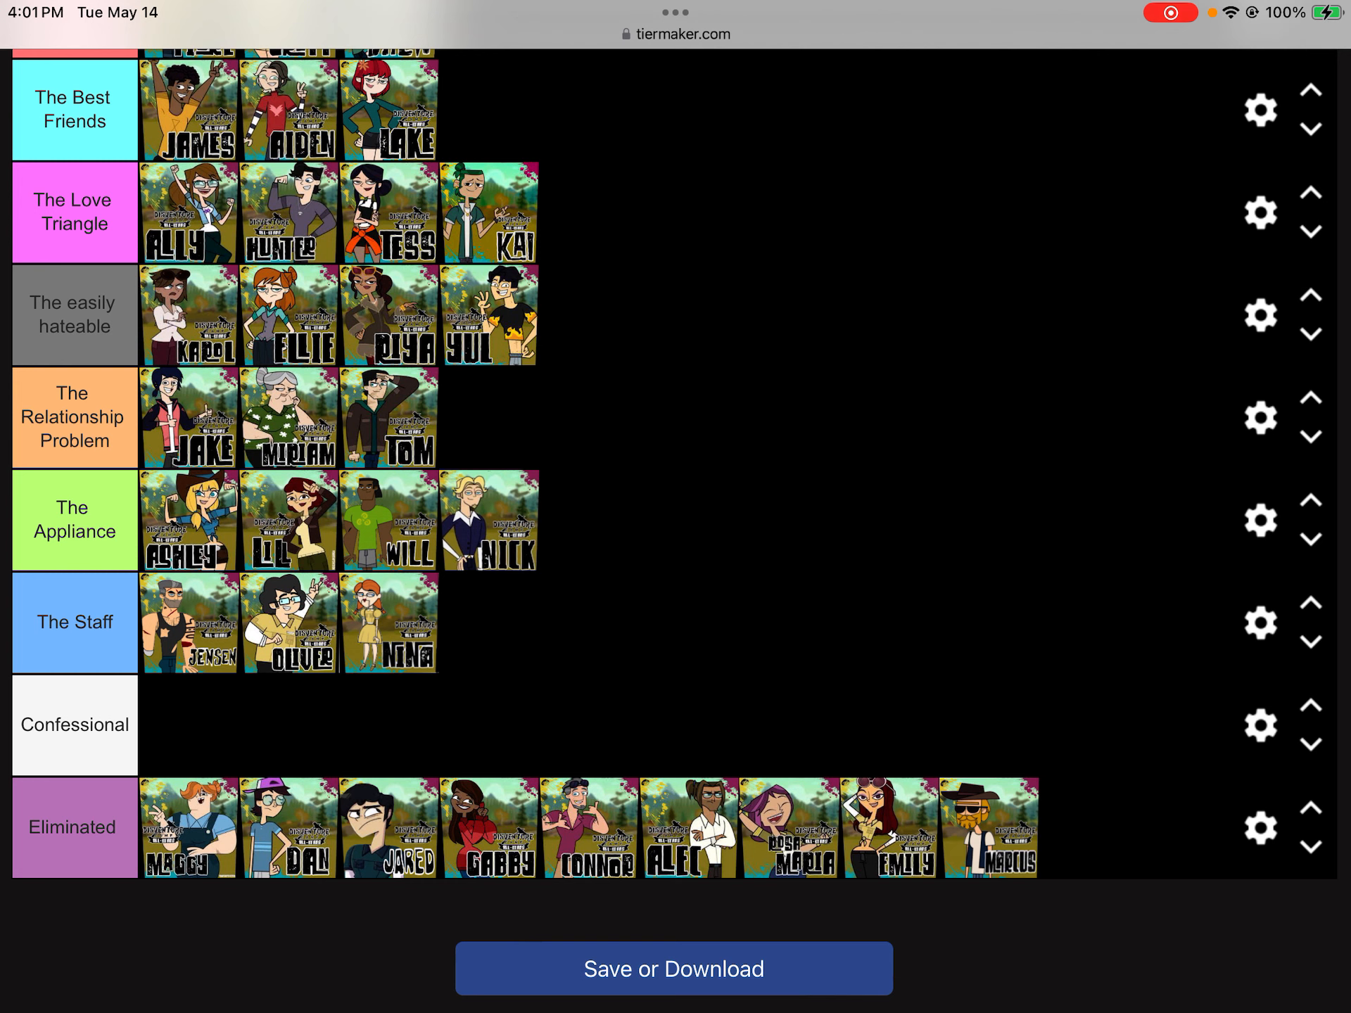
scroll(up, 3)
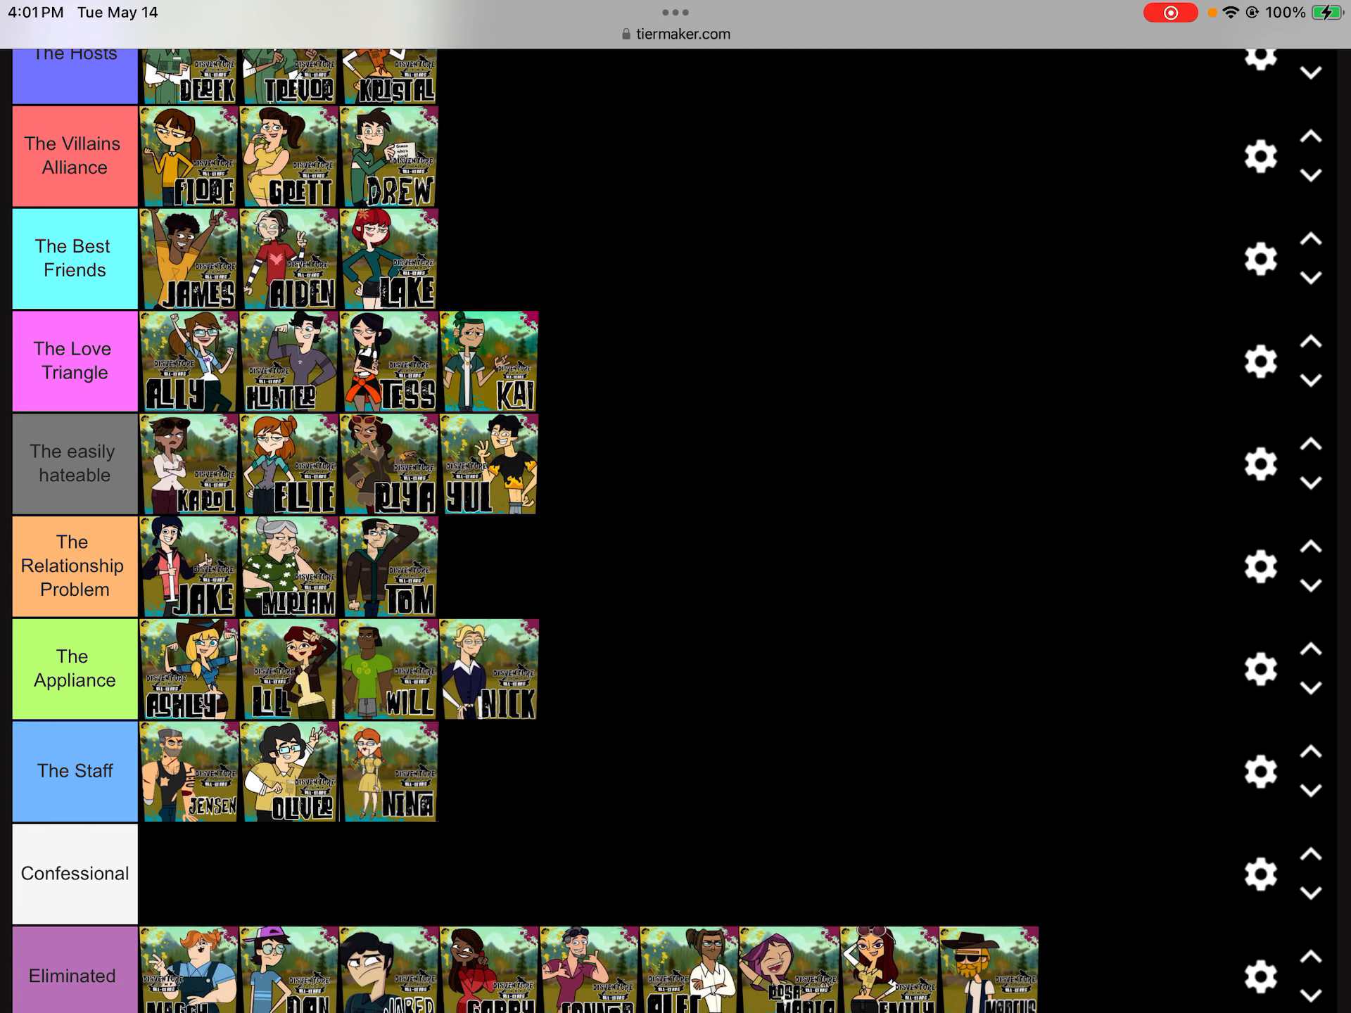
scroll(up, 3)
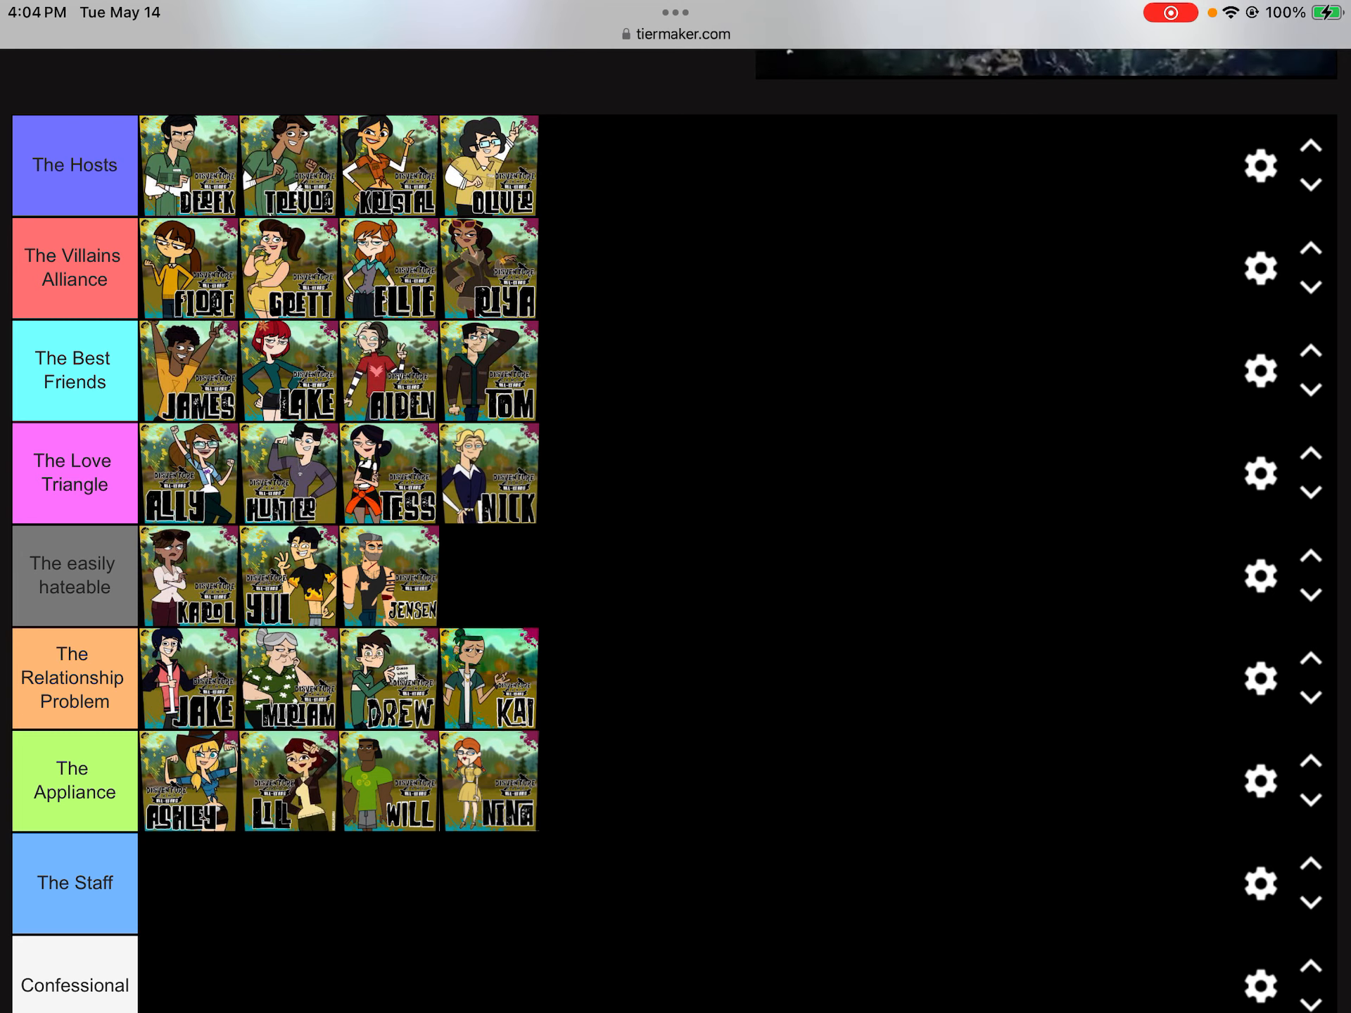
Delete the empty The Staff row via its gear settings.
click(1260, 882)
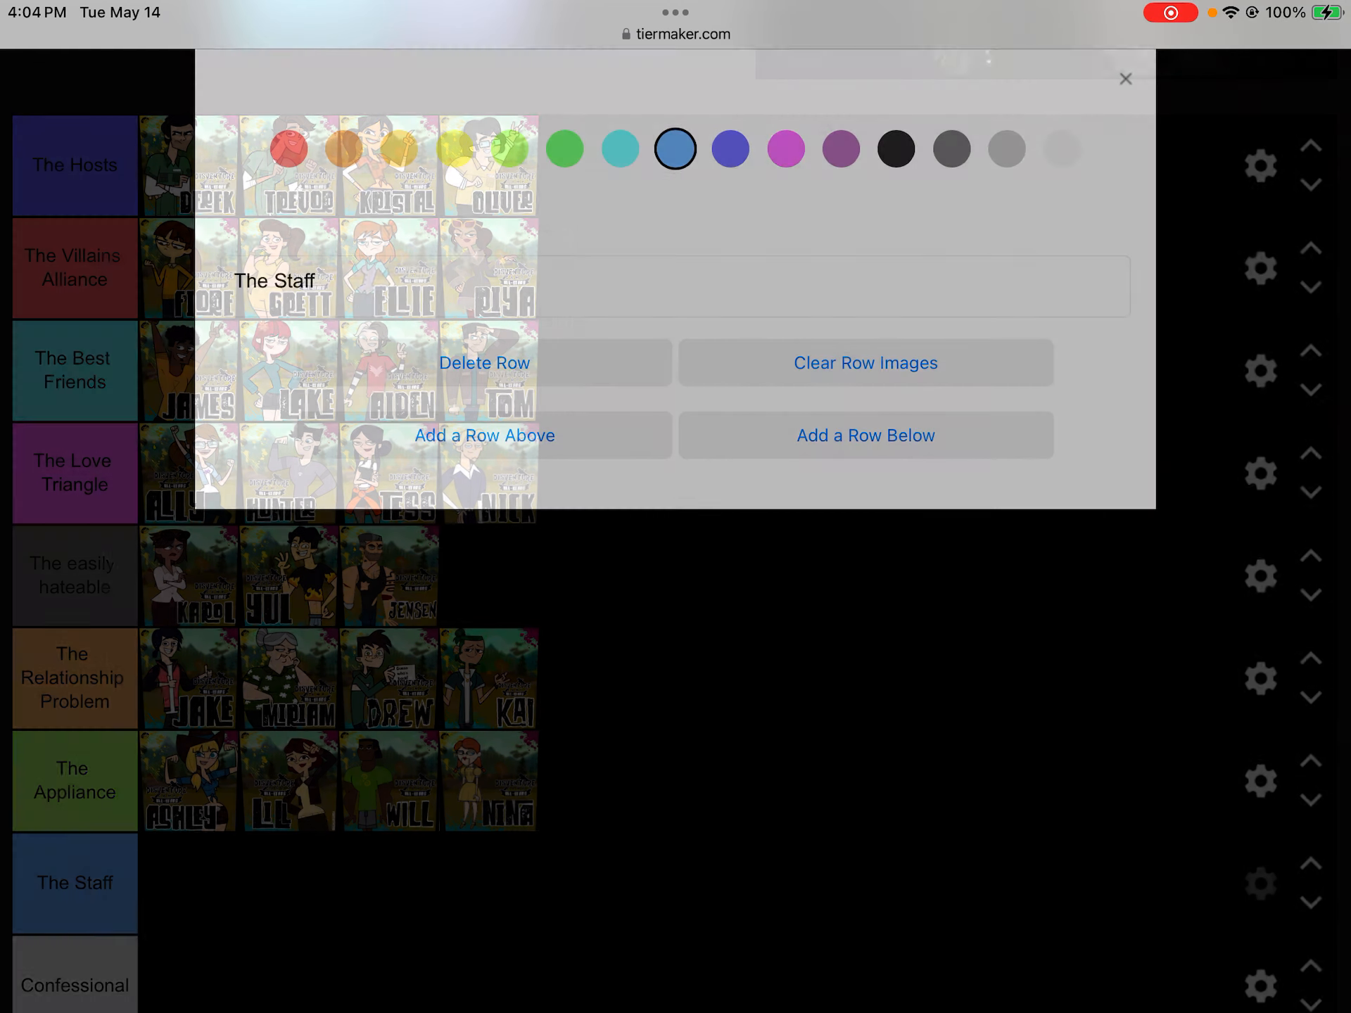
click(1126, 79)
text(Team)
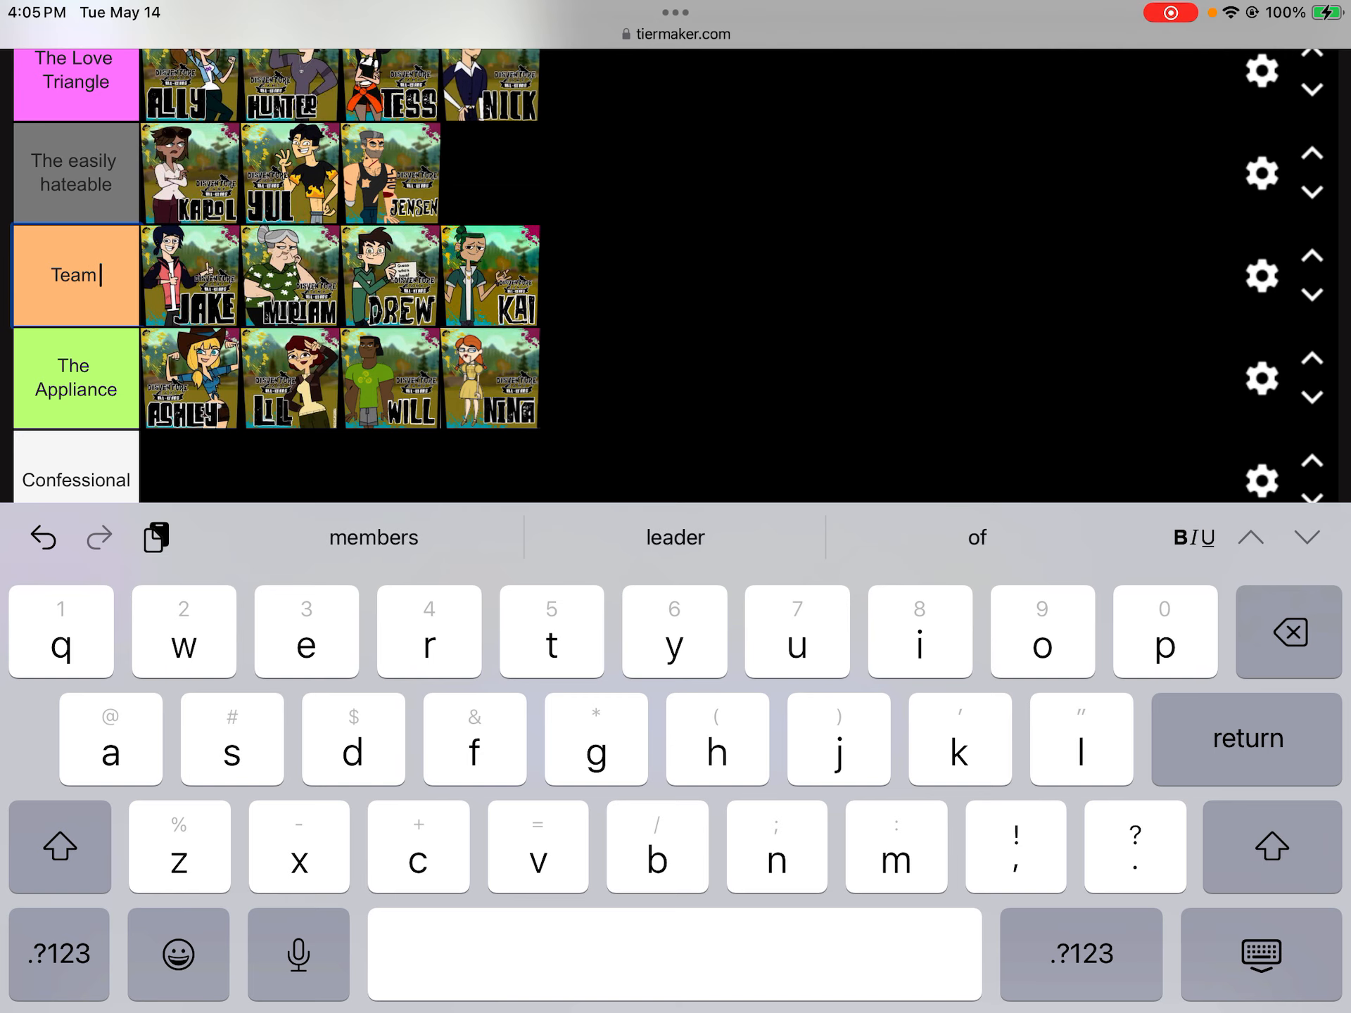
Retype the row label toward 'Team Serenity' over The Relationship Problem name.
text(Serin)
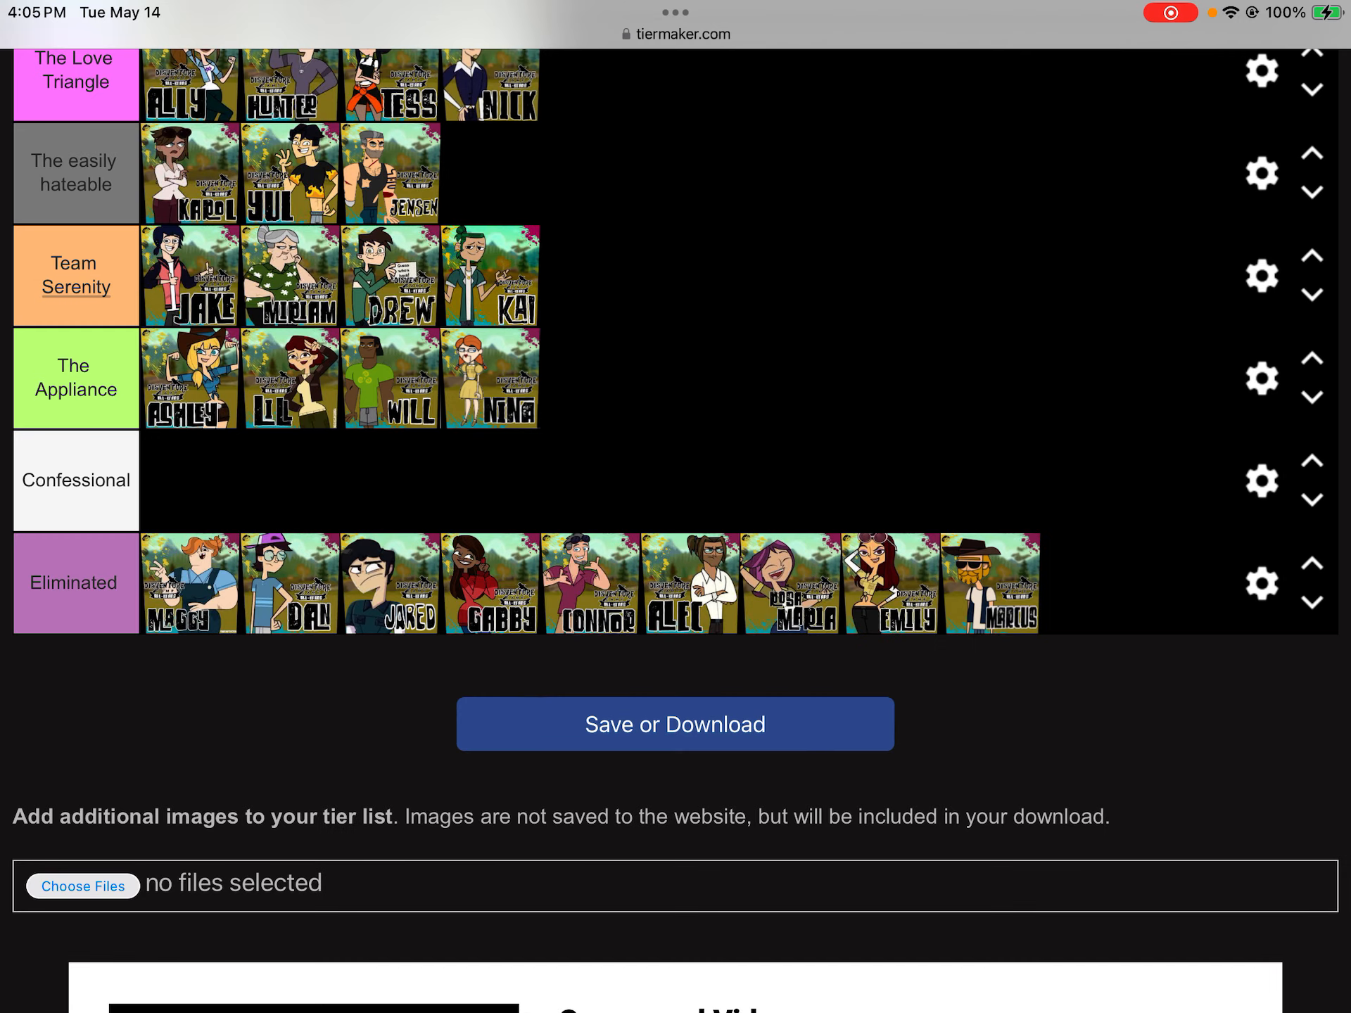
Make the Team Serenity row green in its row settings.
click(1261, 274)
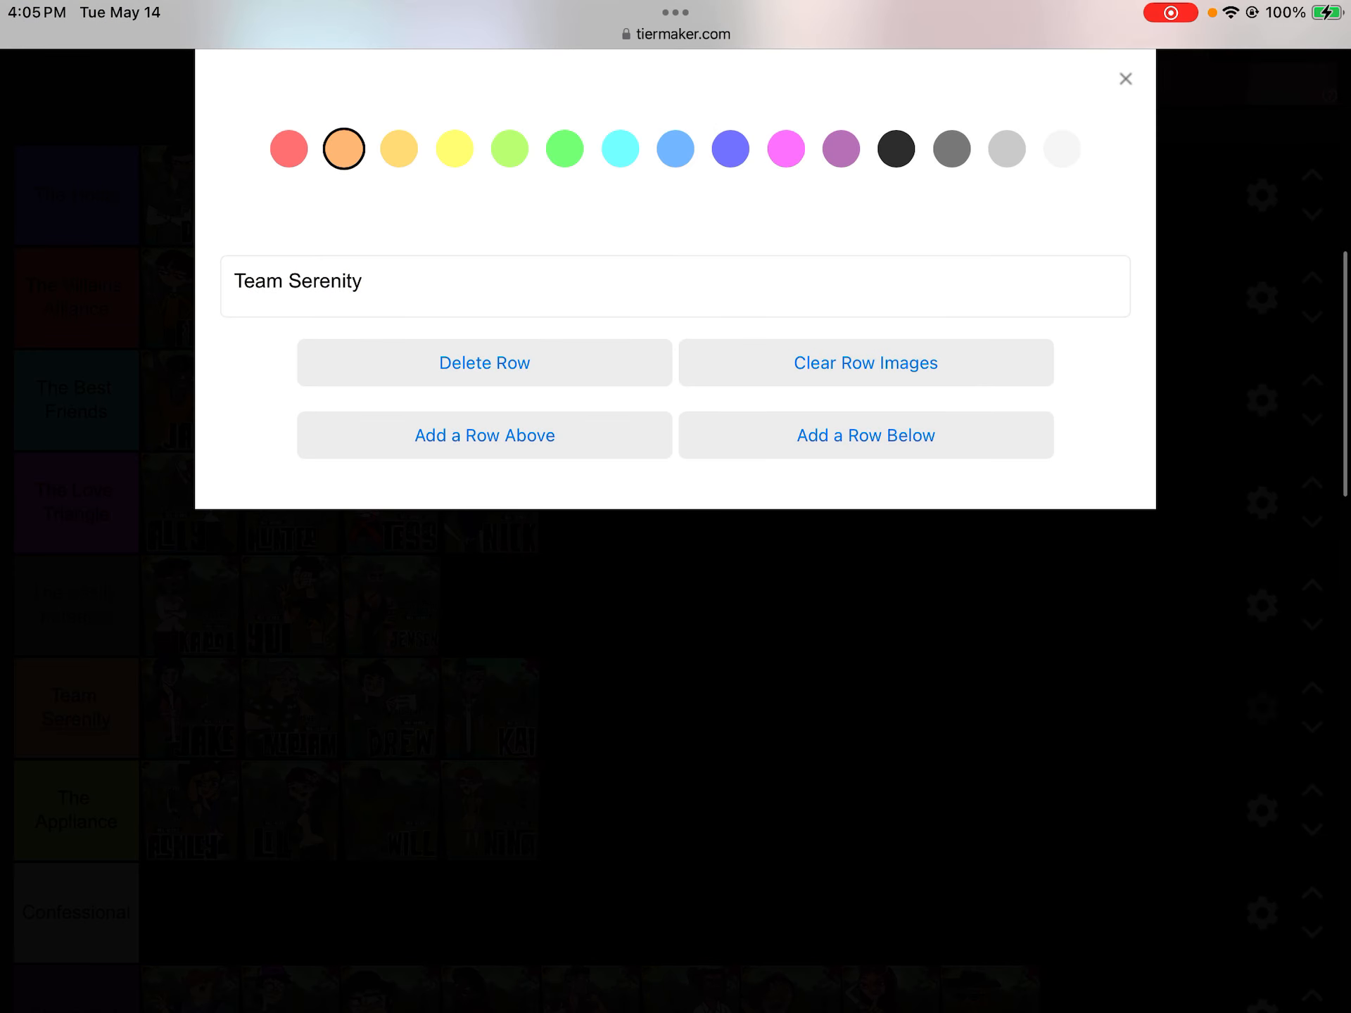
click(563, 147)
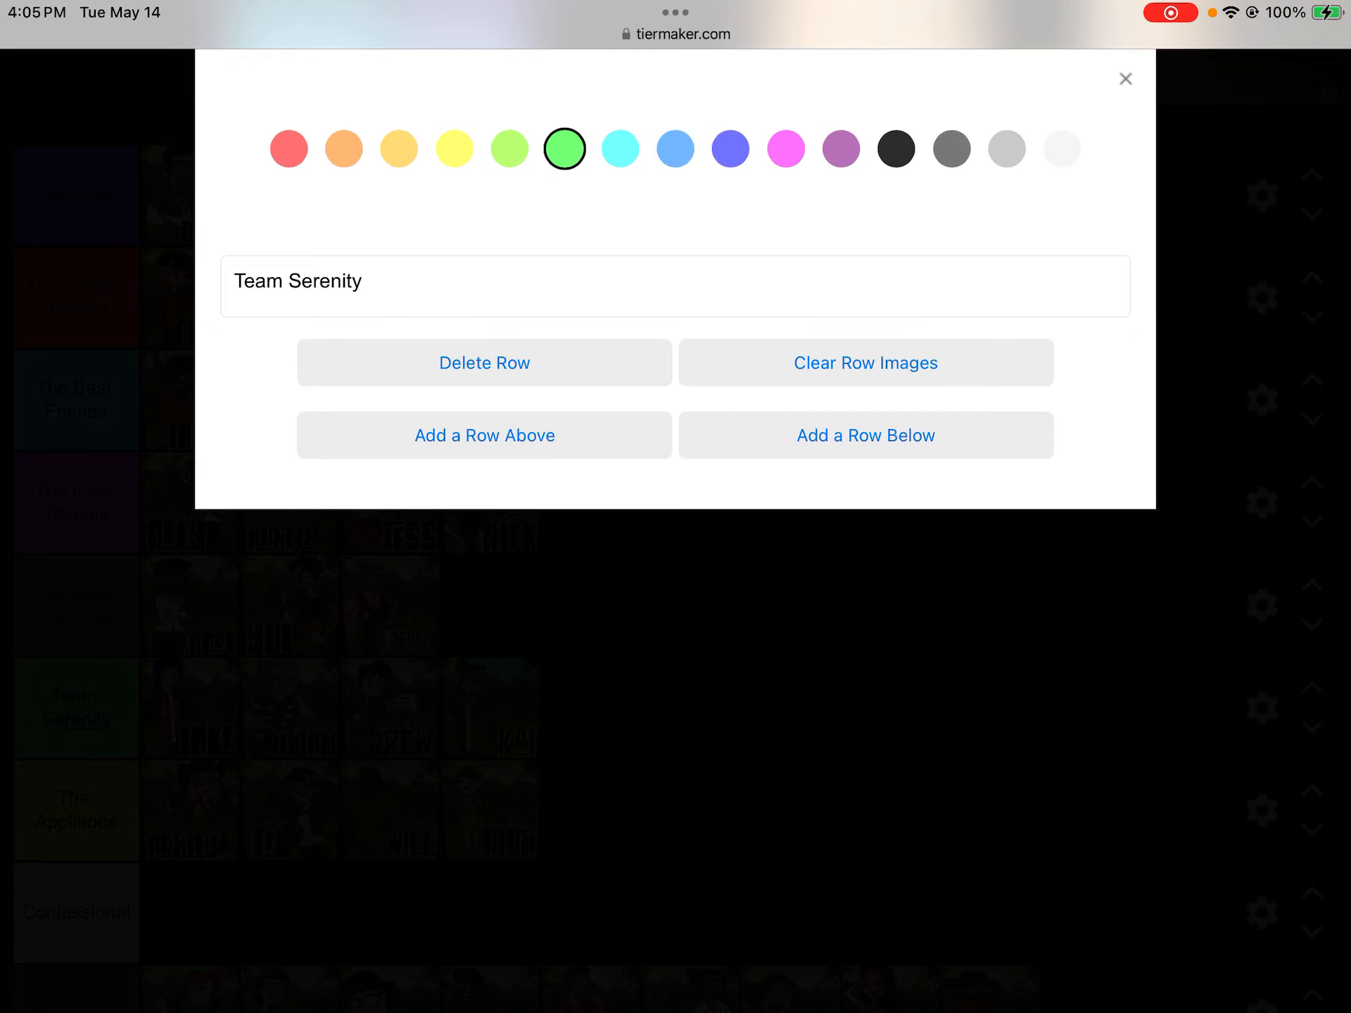
click(1126, 79)
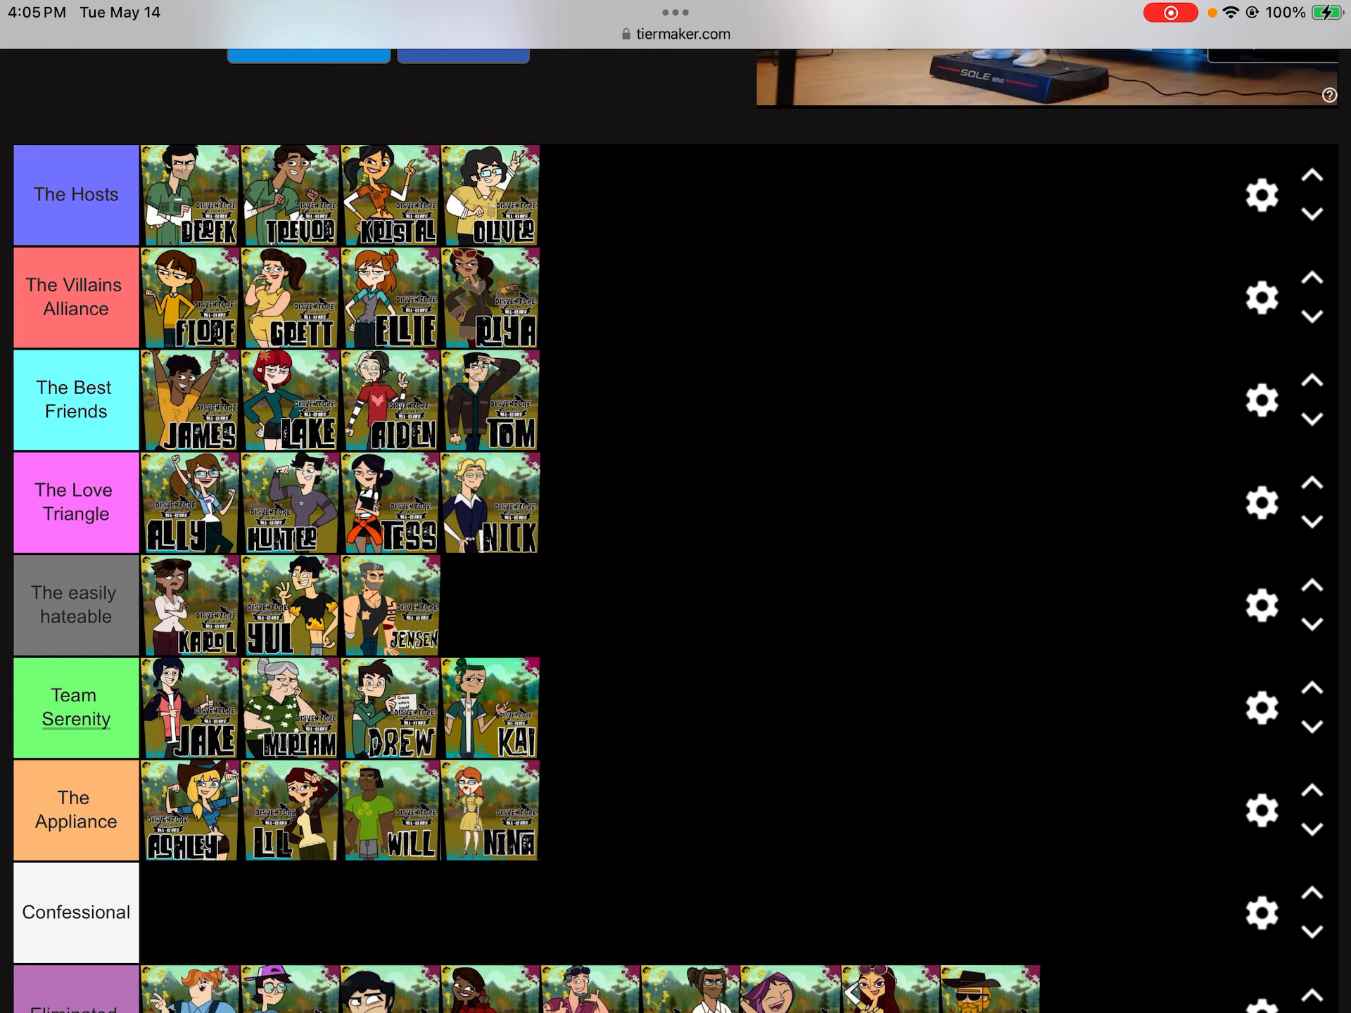
click(76, 708)
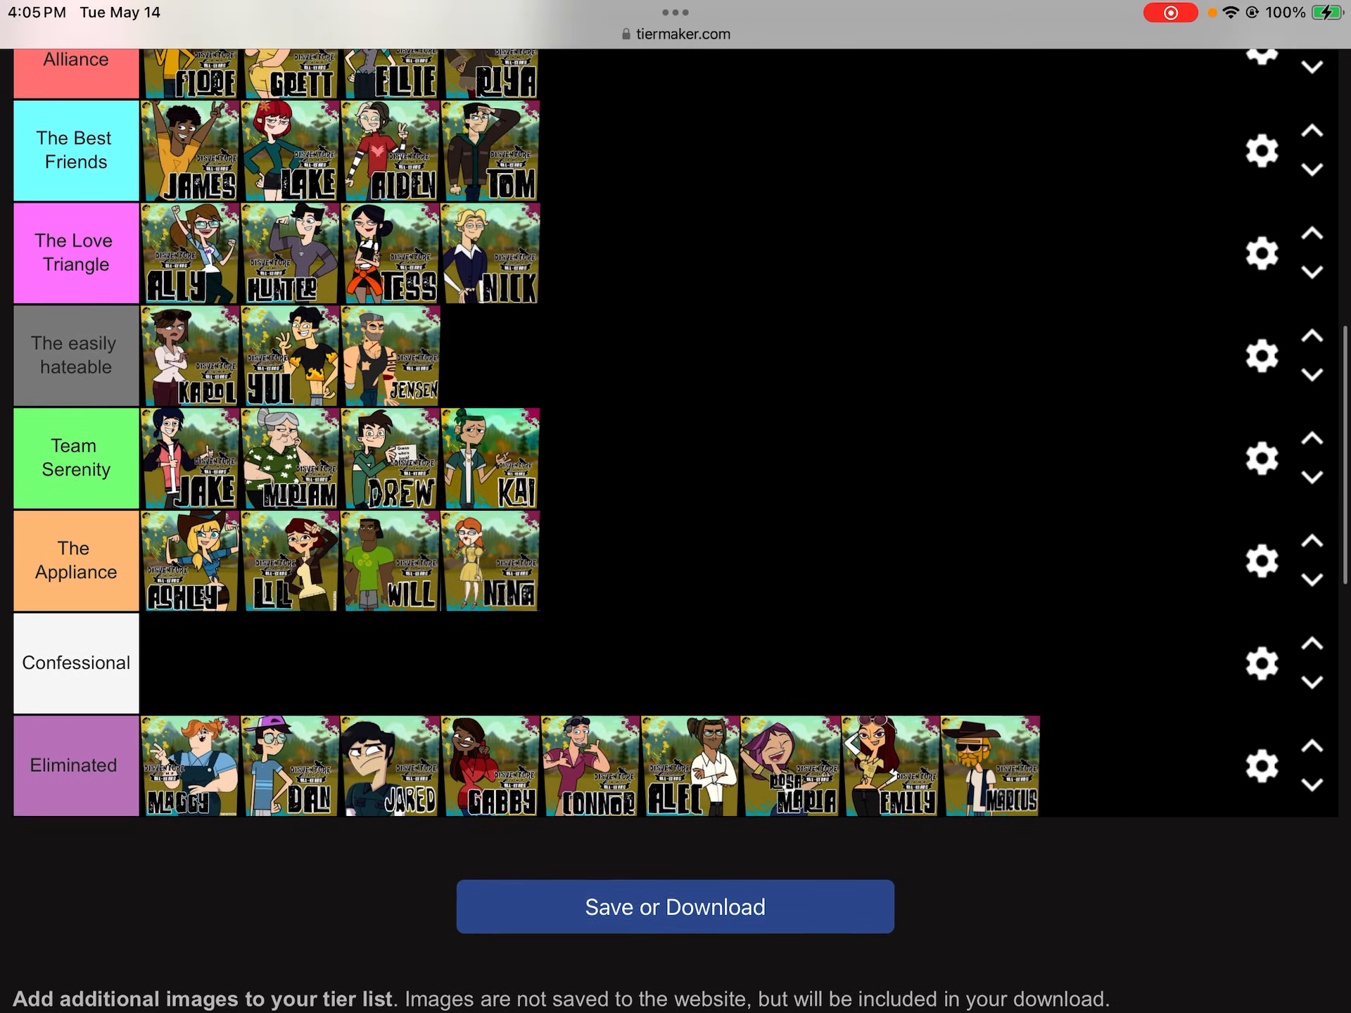
Adjust The Appliance row settings and recolour the Team Serenity label purple.
click(1261, 560)
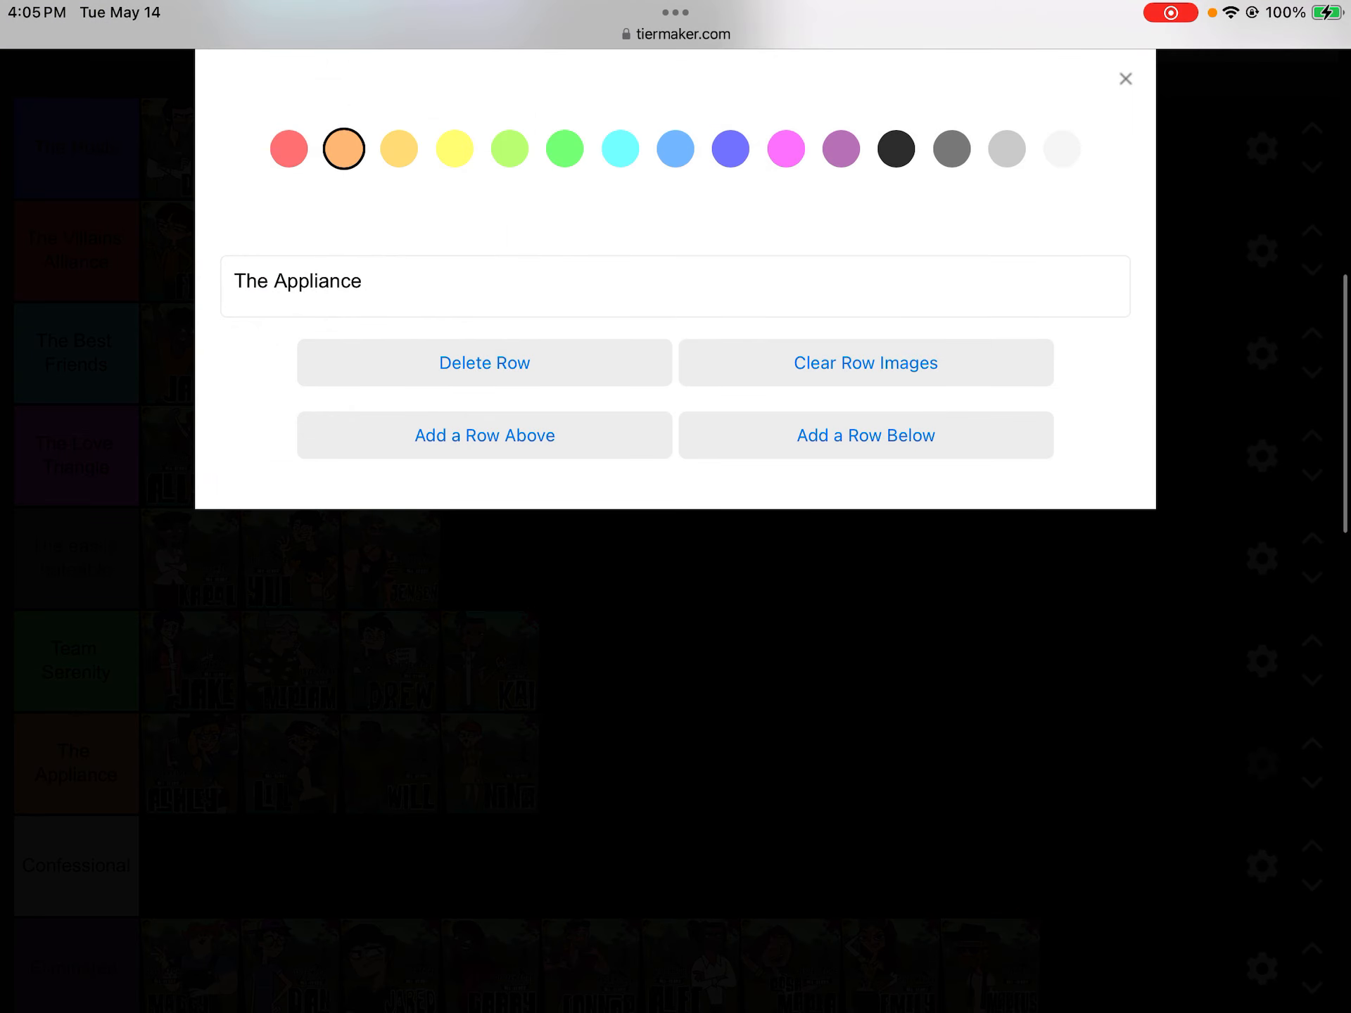
click(1124, 79)
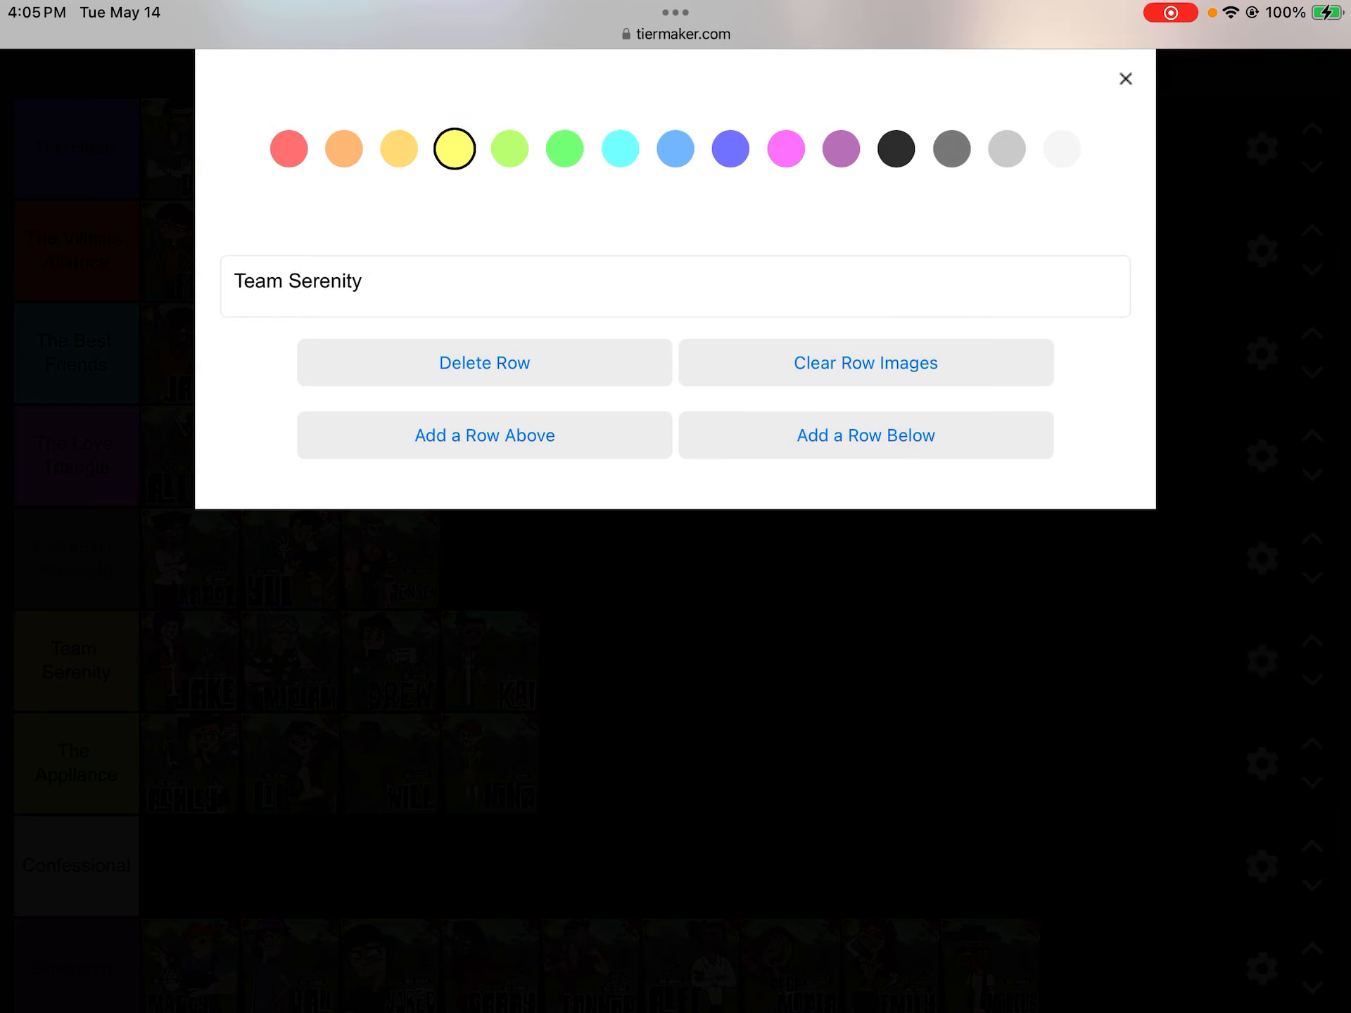
click(1124, 79)
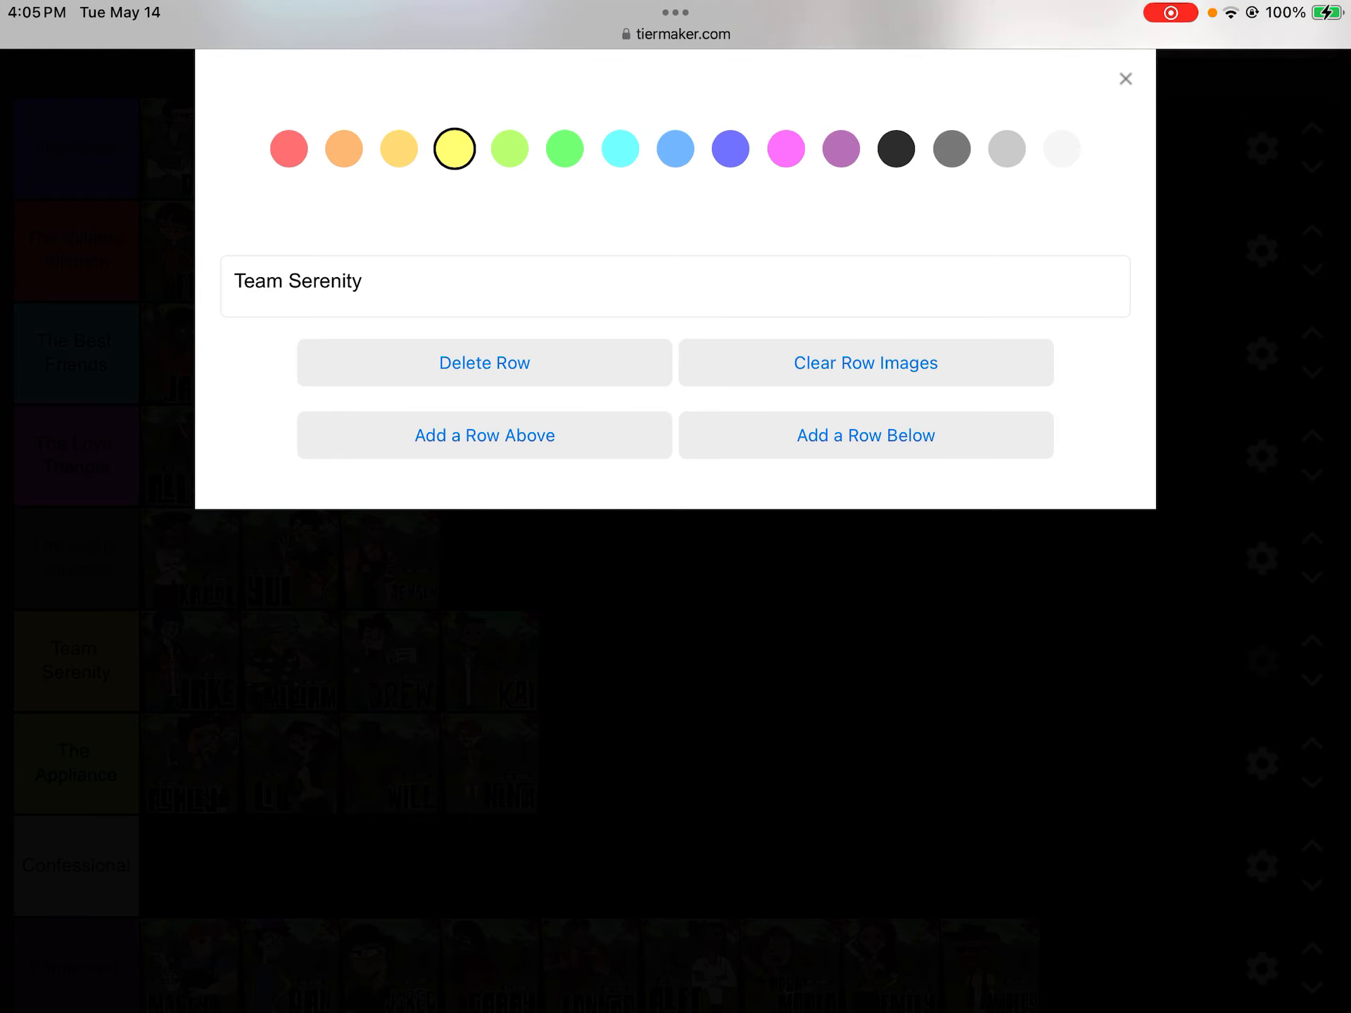
click(840, 148)
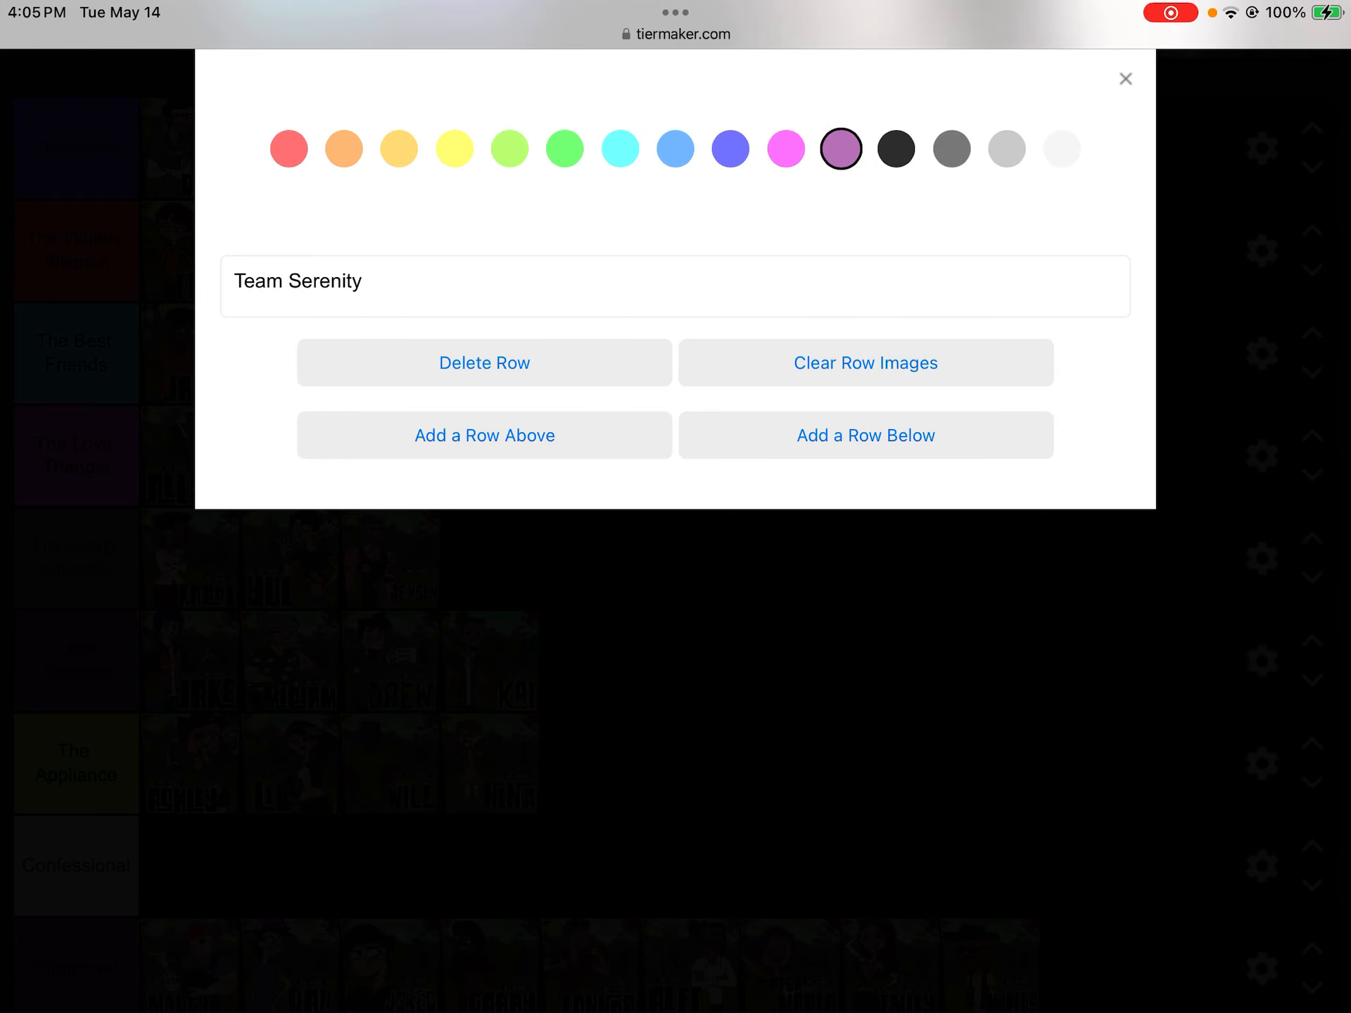
click(1126, 79)
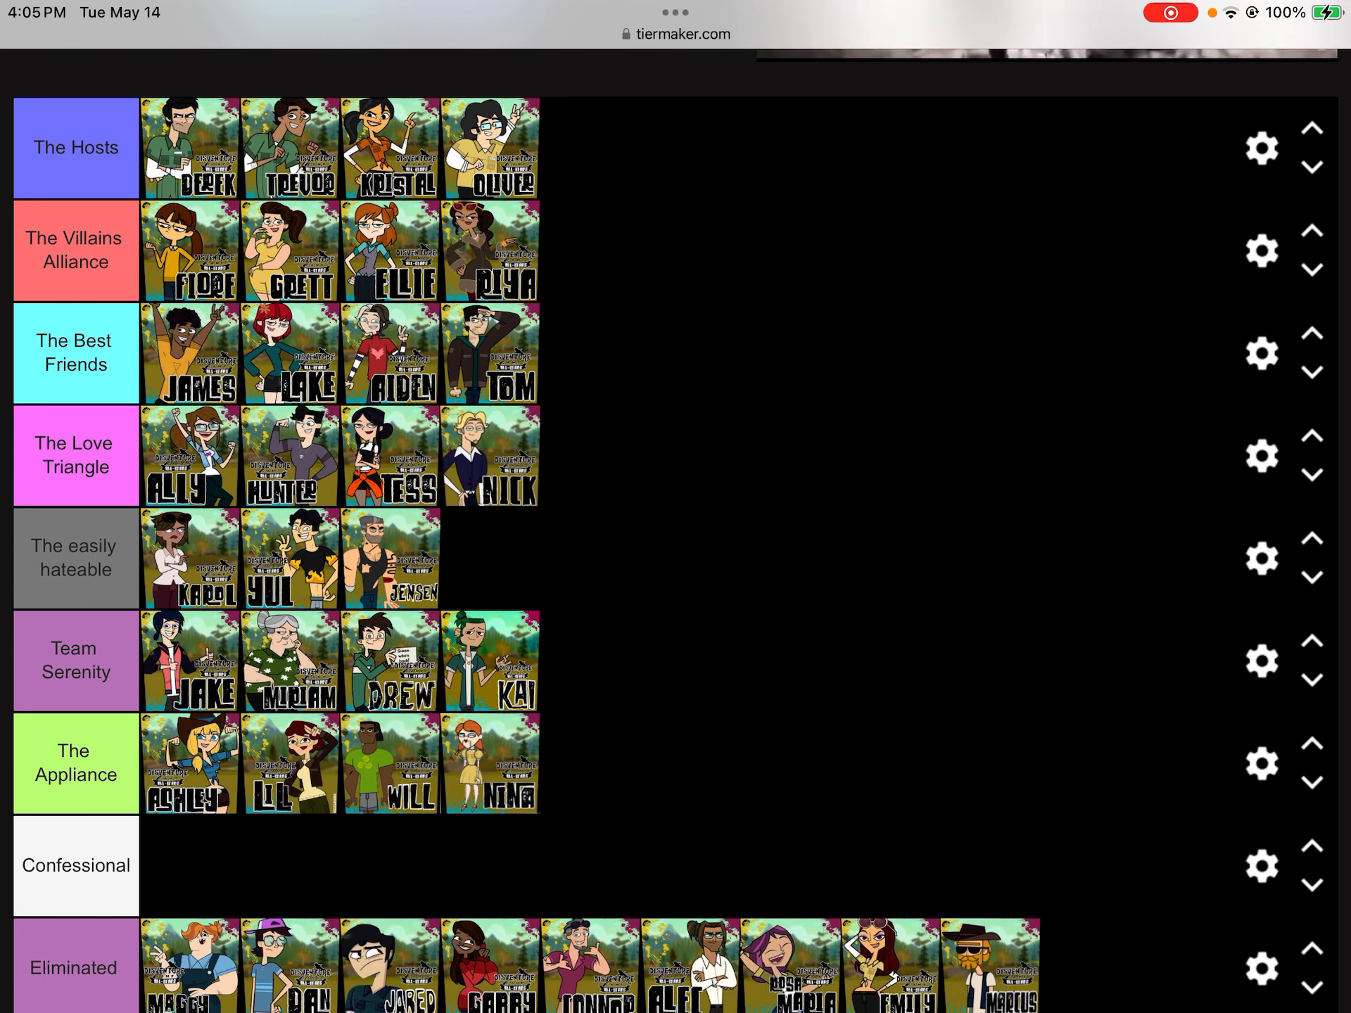
Give the Eliminated row an orange label.
click(1261, 965)
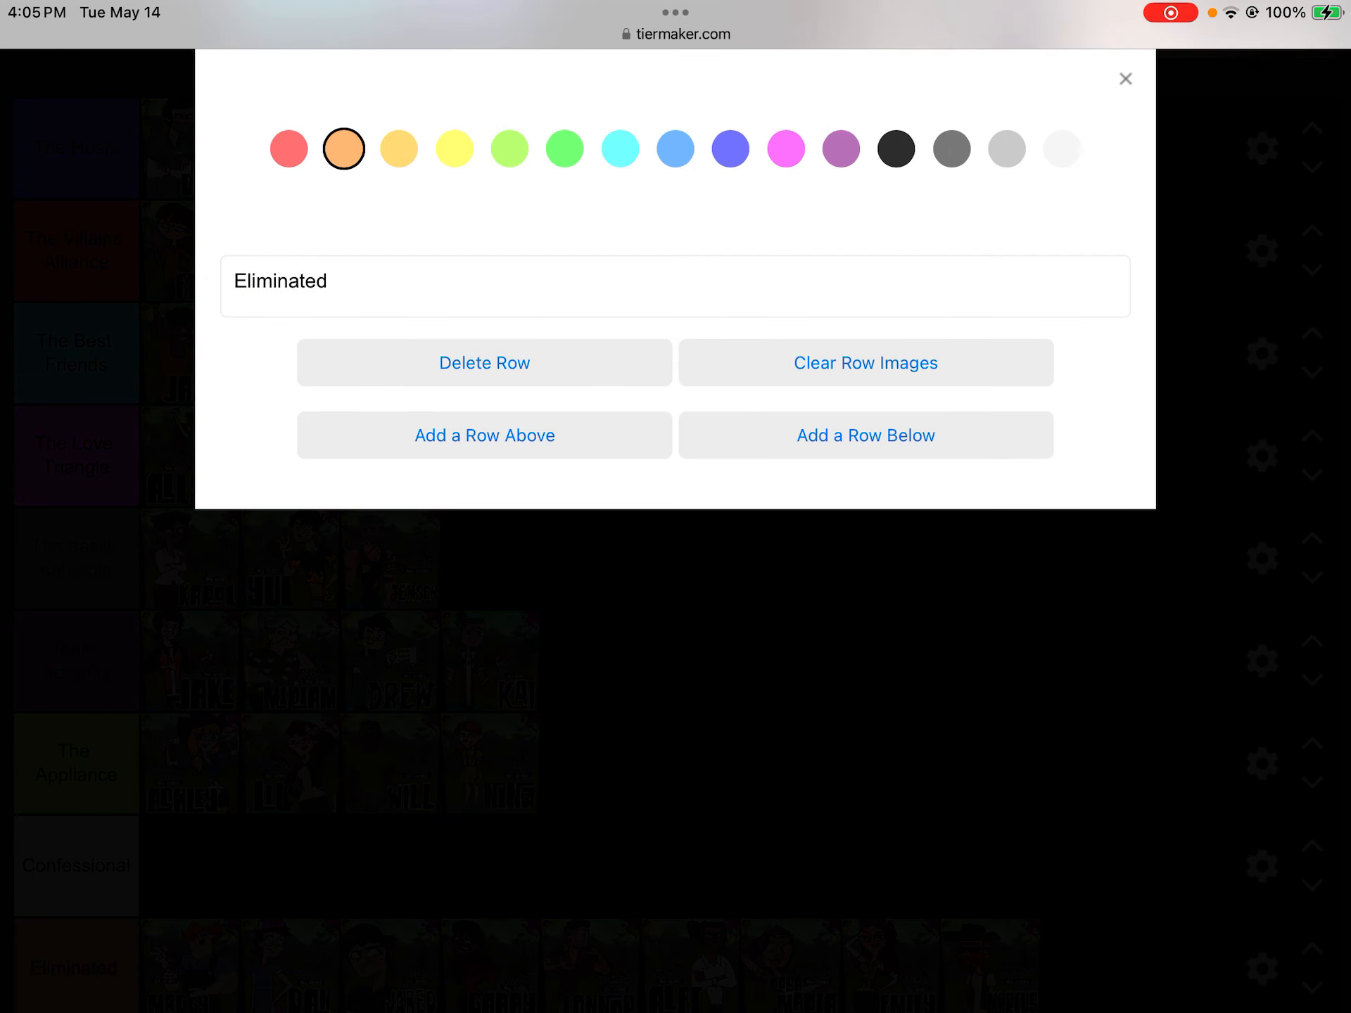
click(1124, 79)
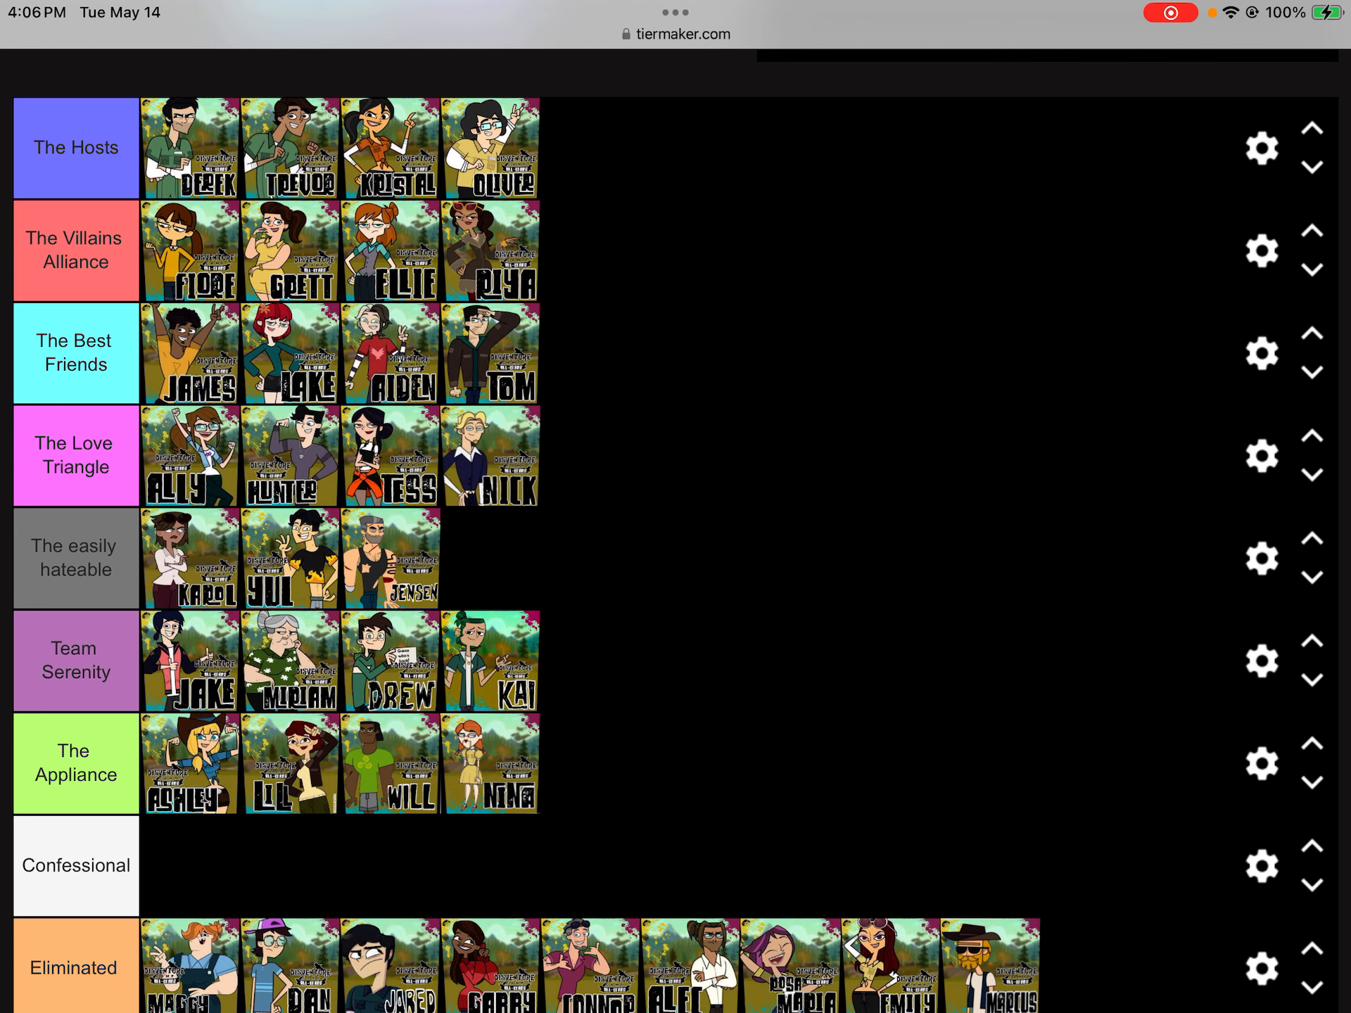
Scroll the tier list toward the Confessional row.
scroll(up, 3)
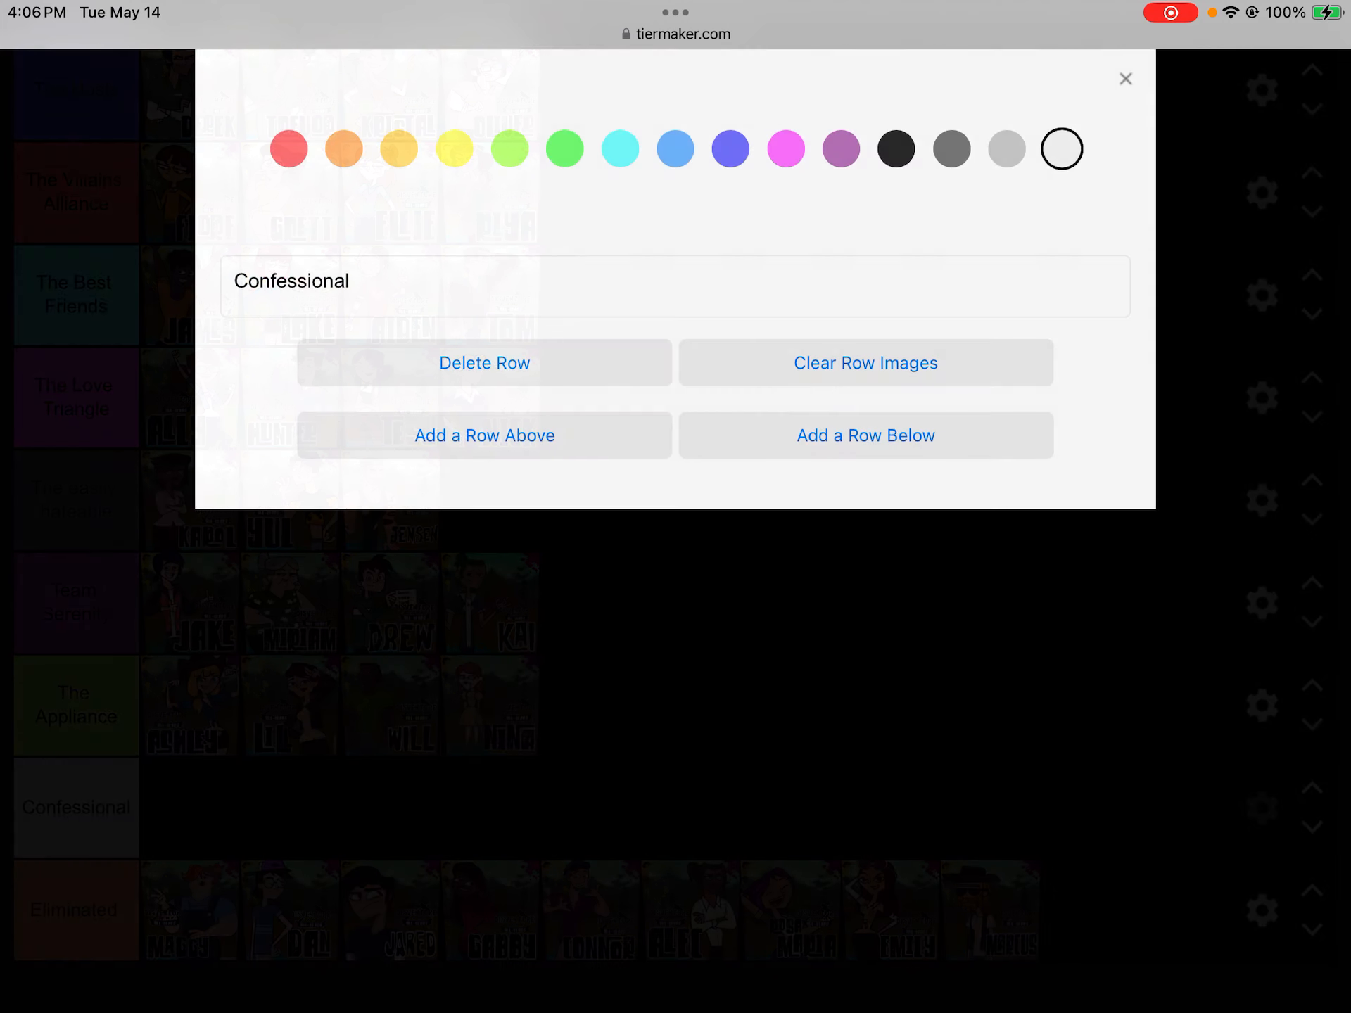
Add a row above Confessional, name it 'Poll 1' and shade it light grey.
click(484, 435)
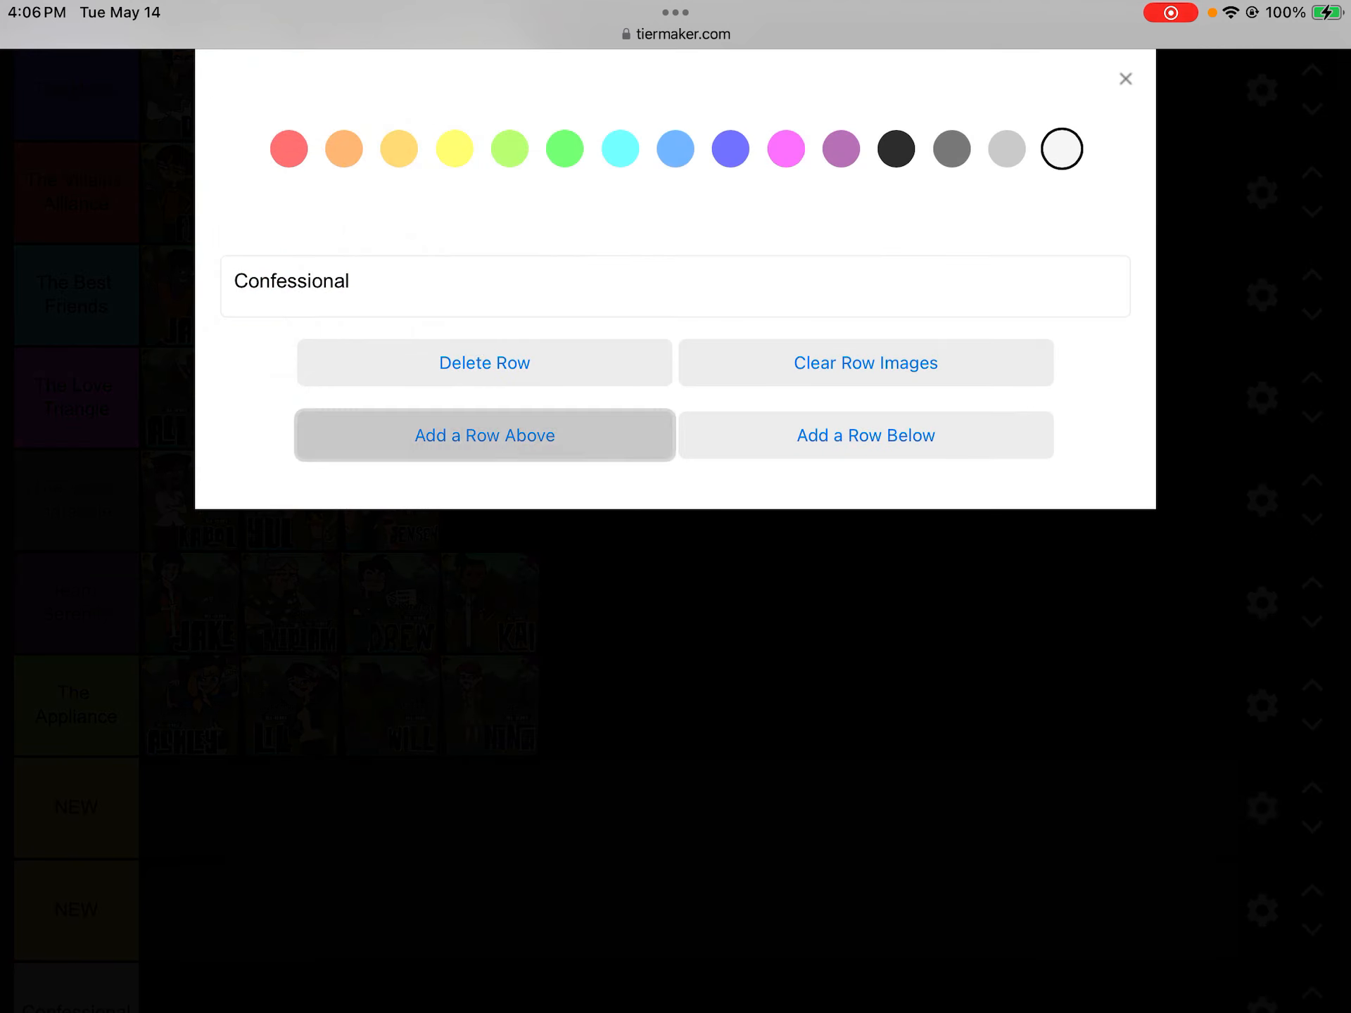
click(1125, 79)
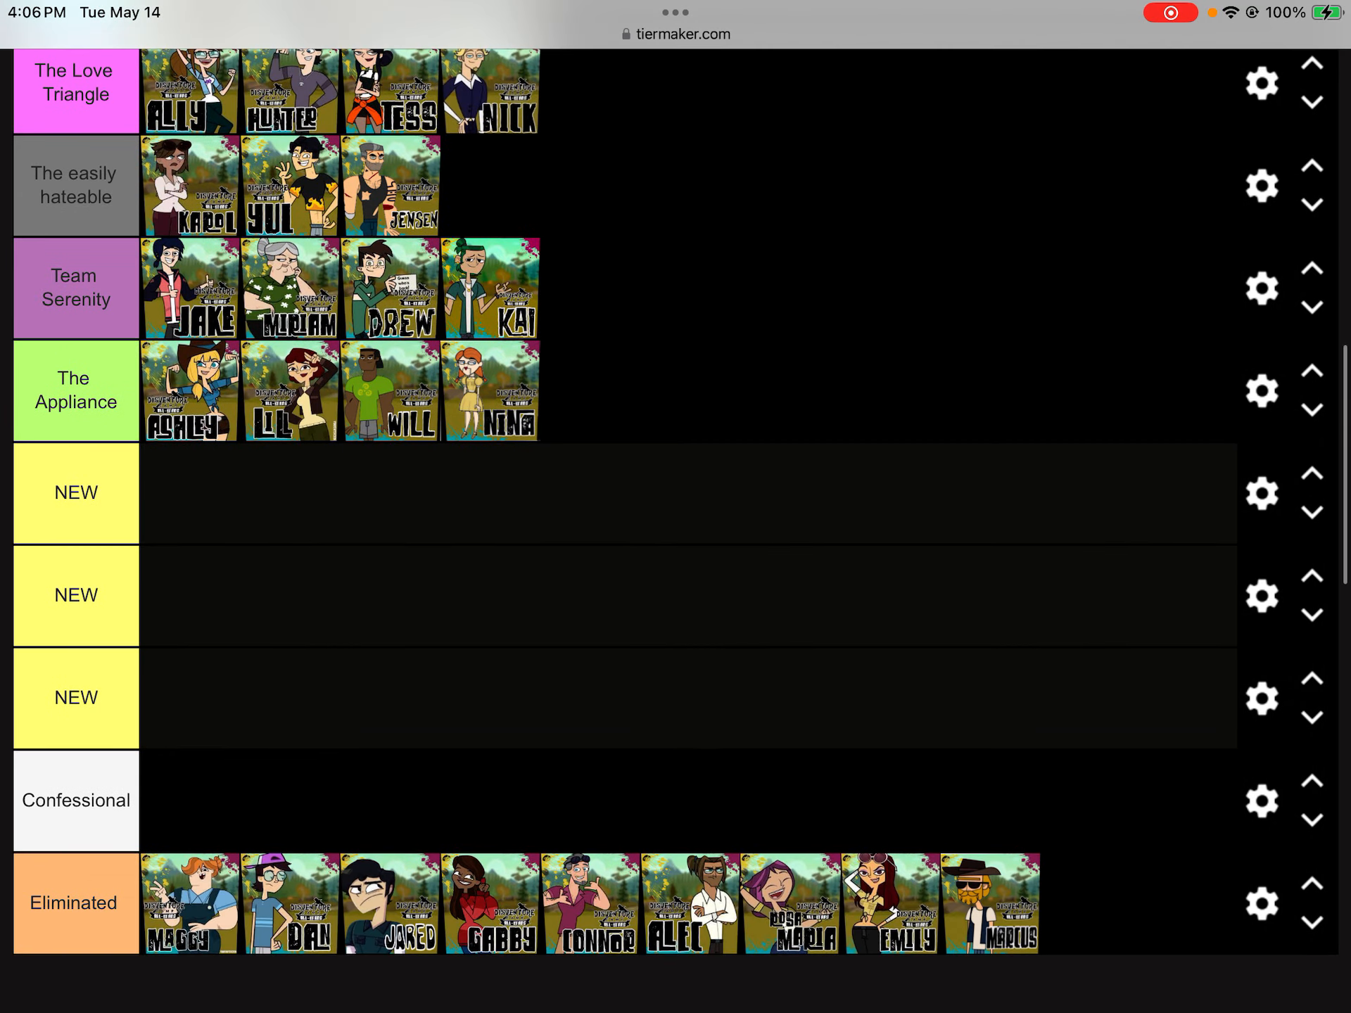
click(1261, 494)
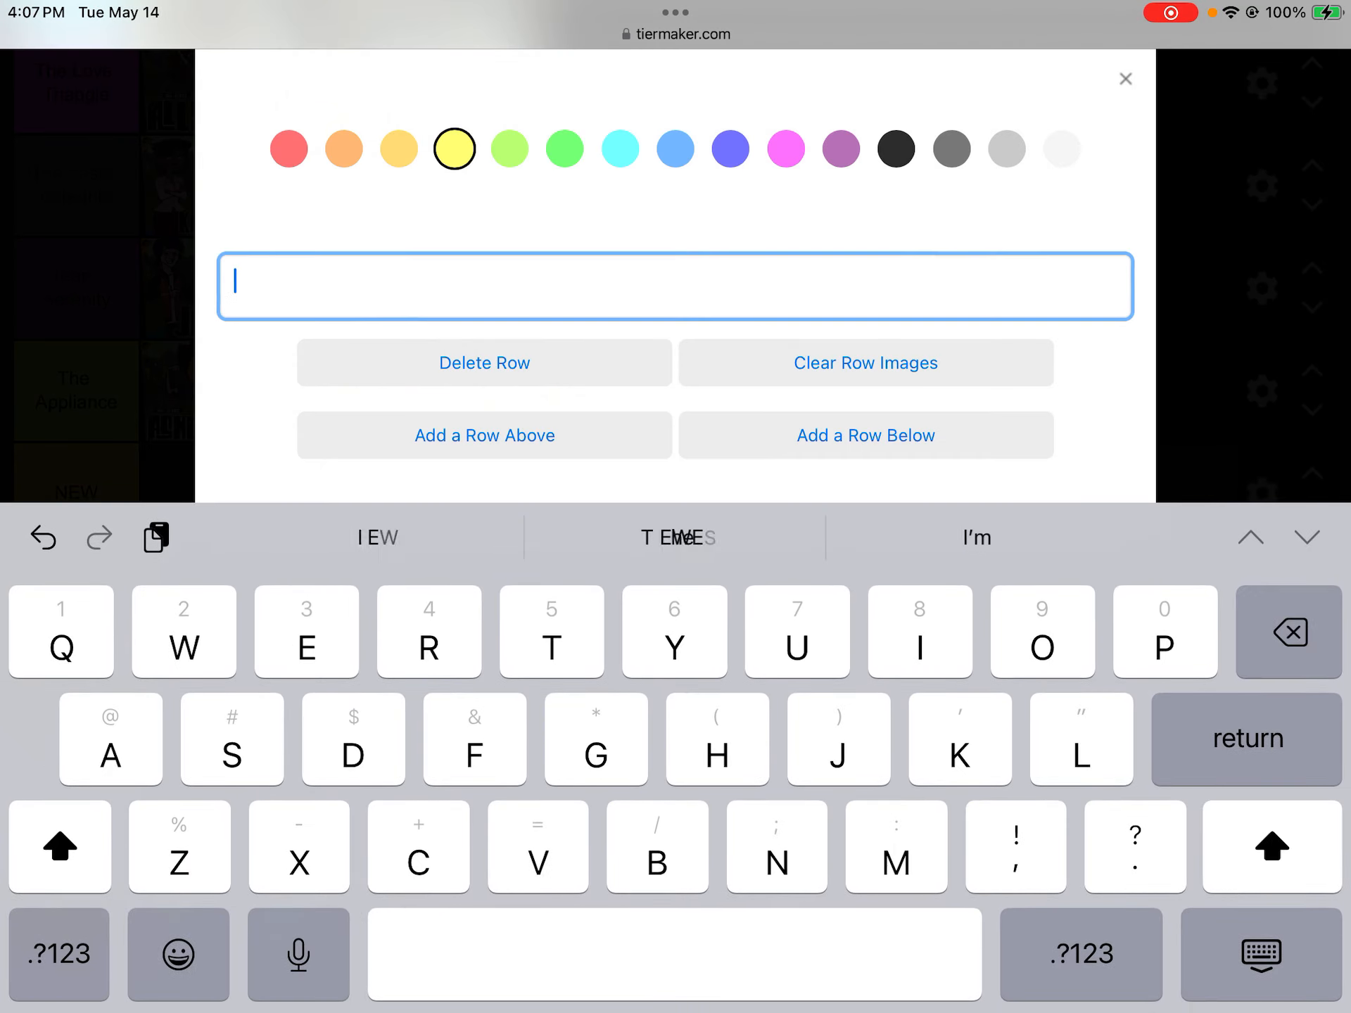
text(Poll 1)
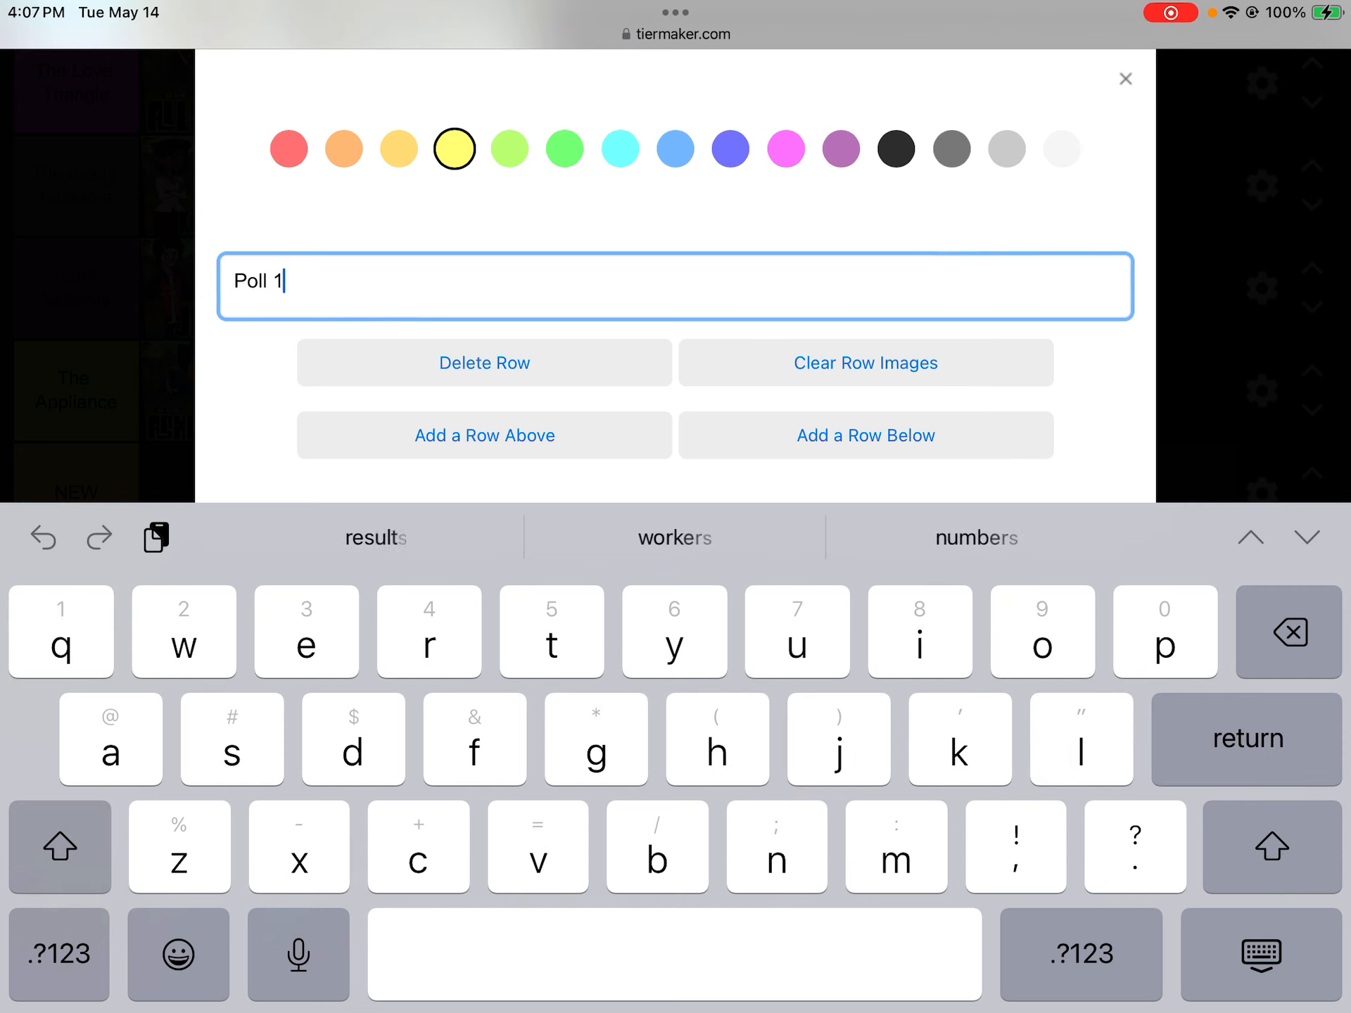
click(1004, 148)
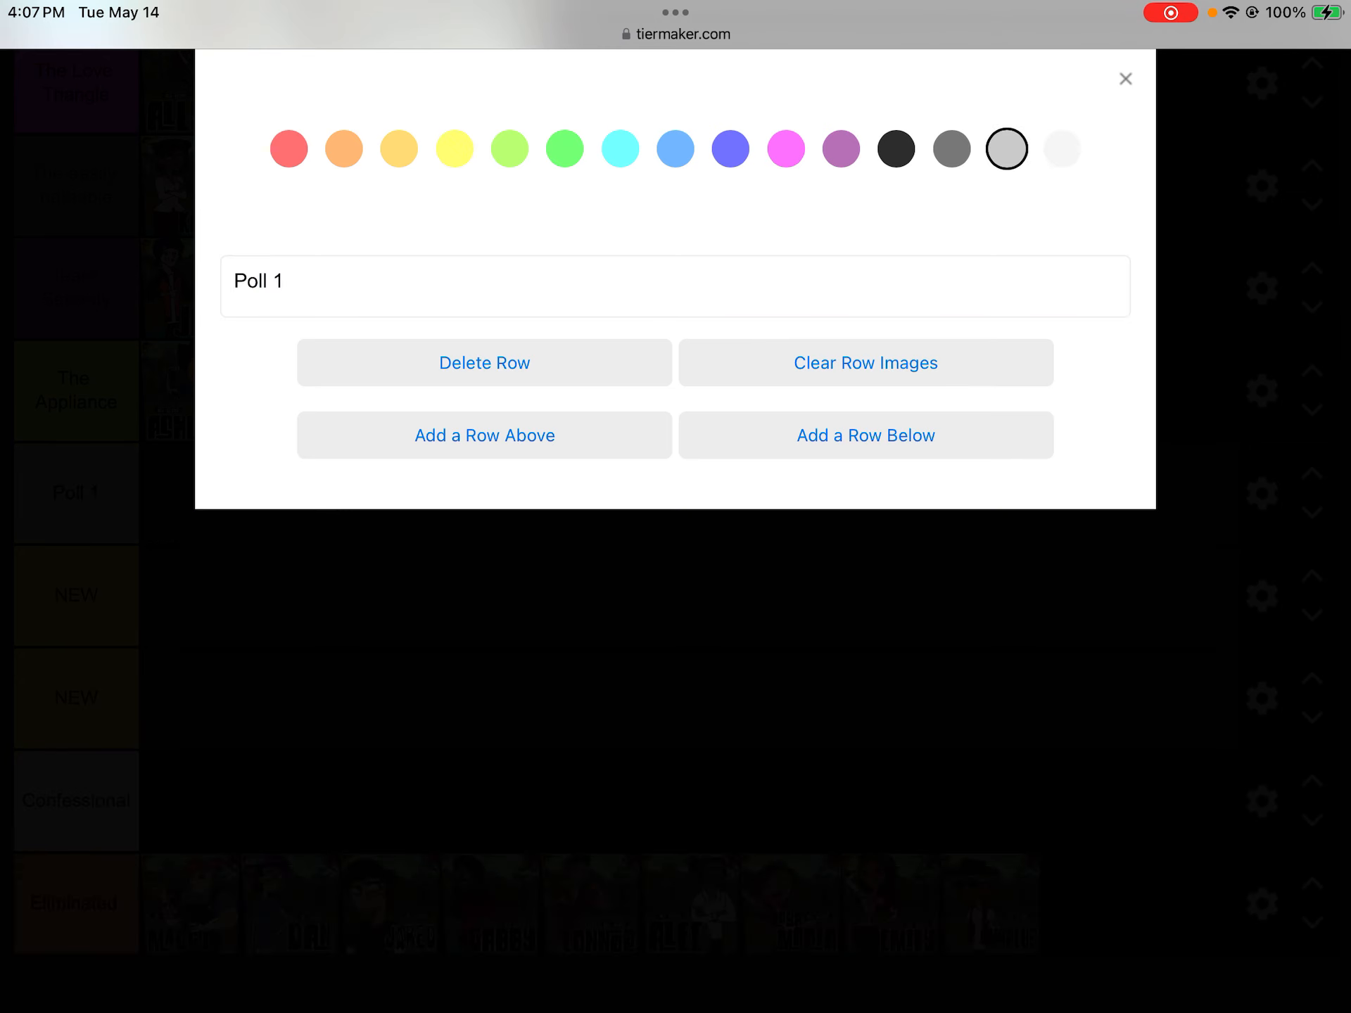
Set up the remaining Poll rows, make Poll 1 white, and close their settings.
click(455, 148)
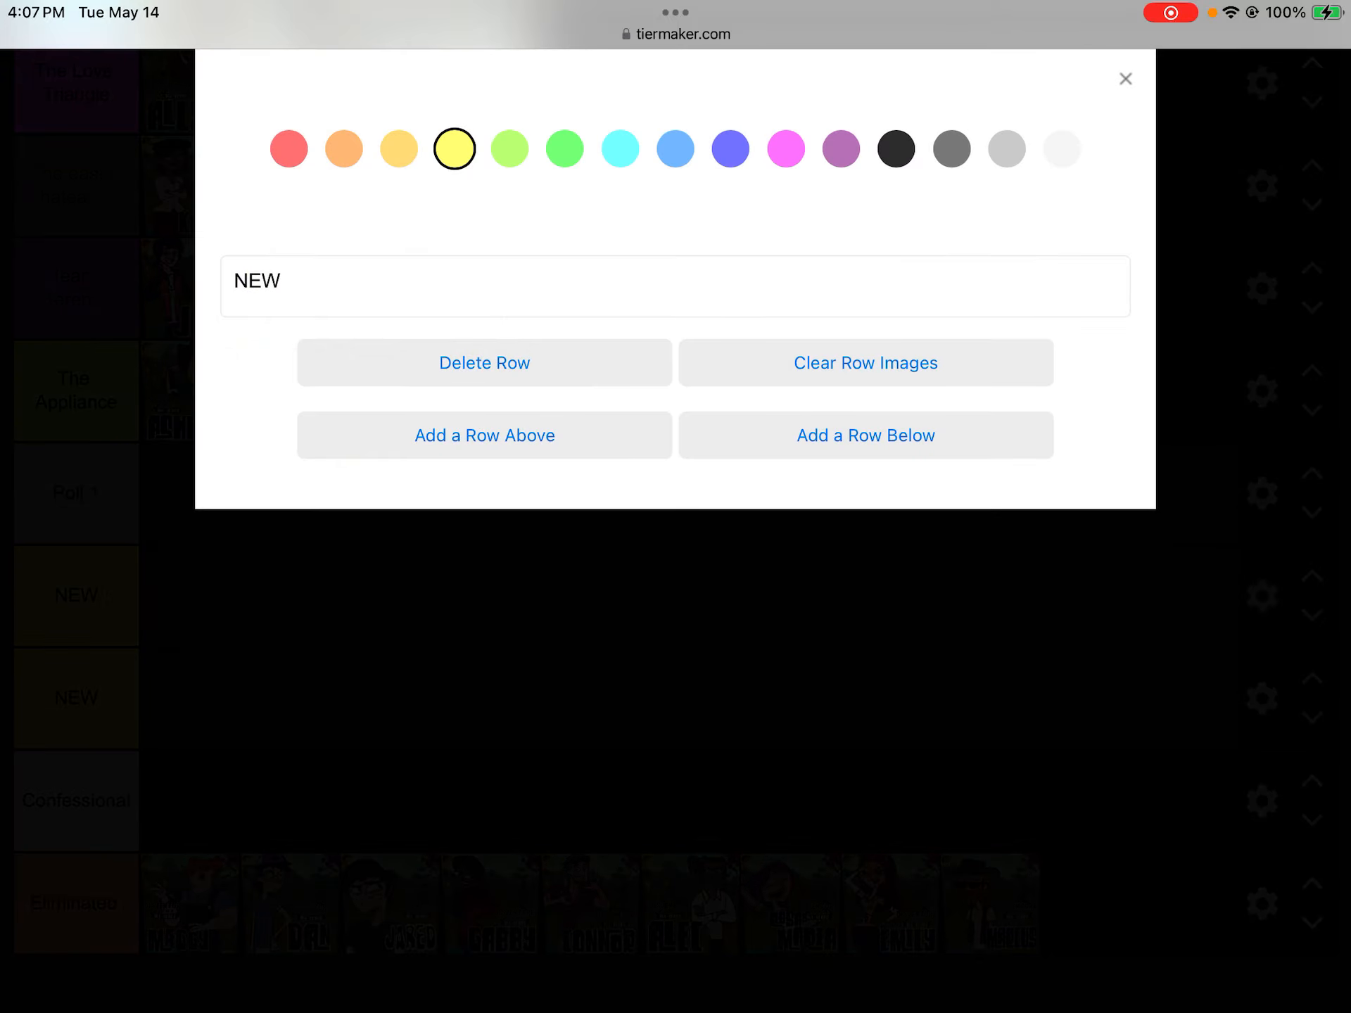
click(951, 148)
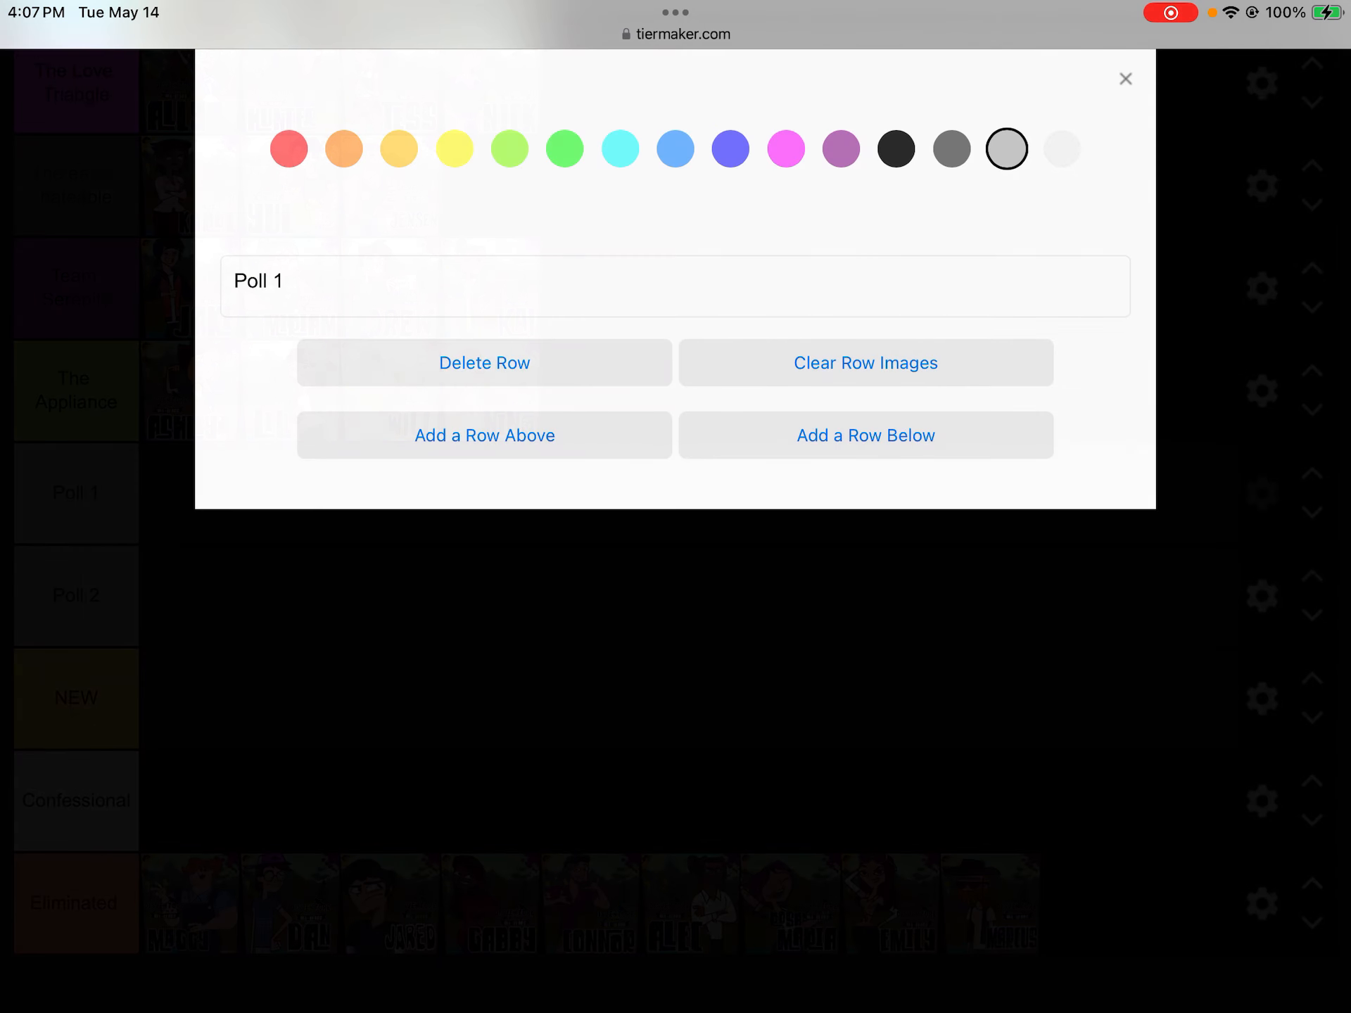
click(1063, 148)
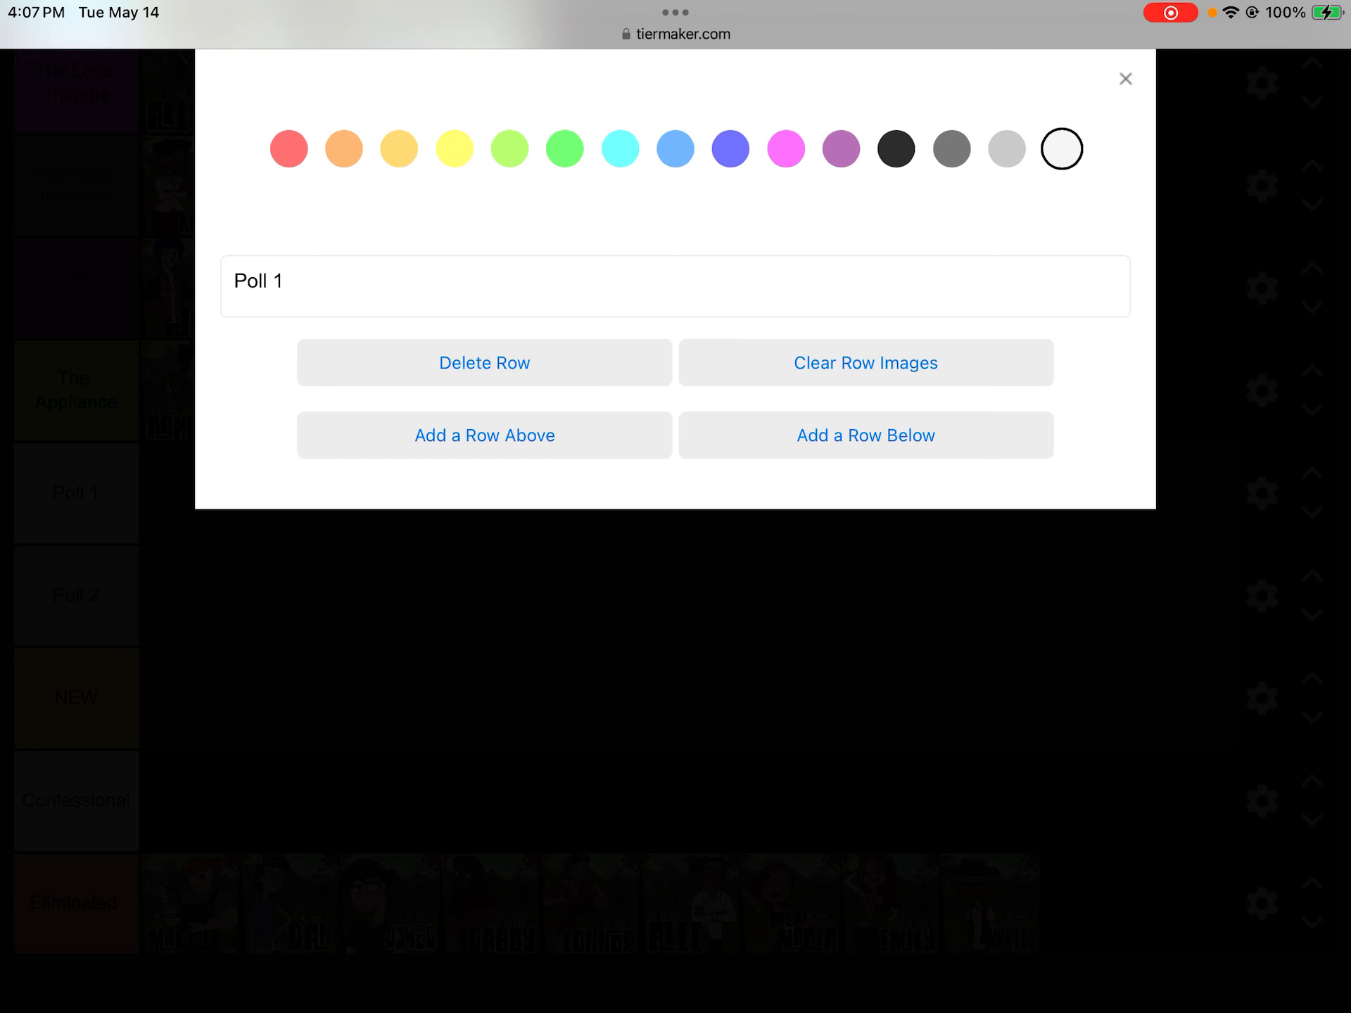
click(1126, 79)
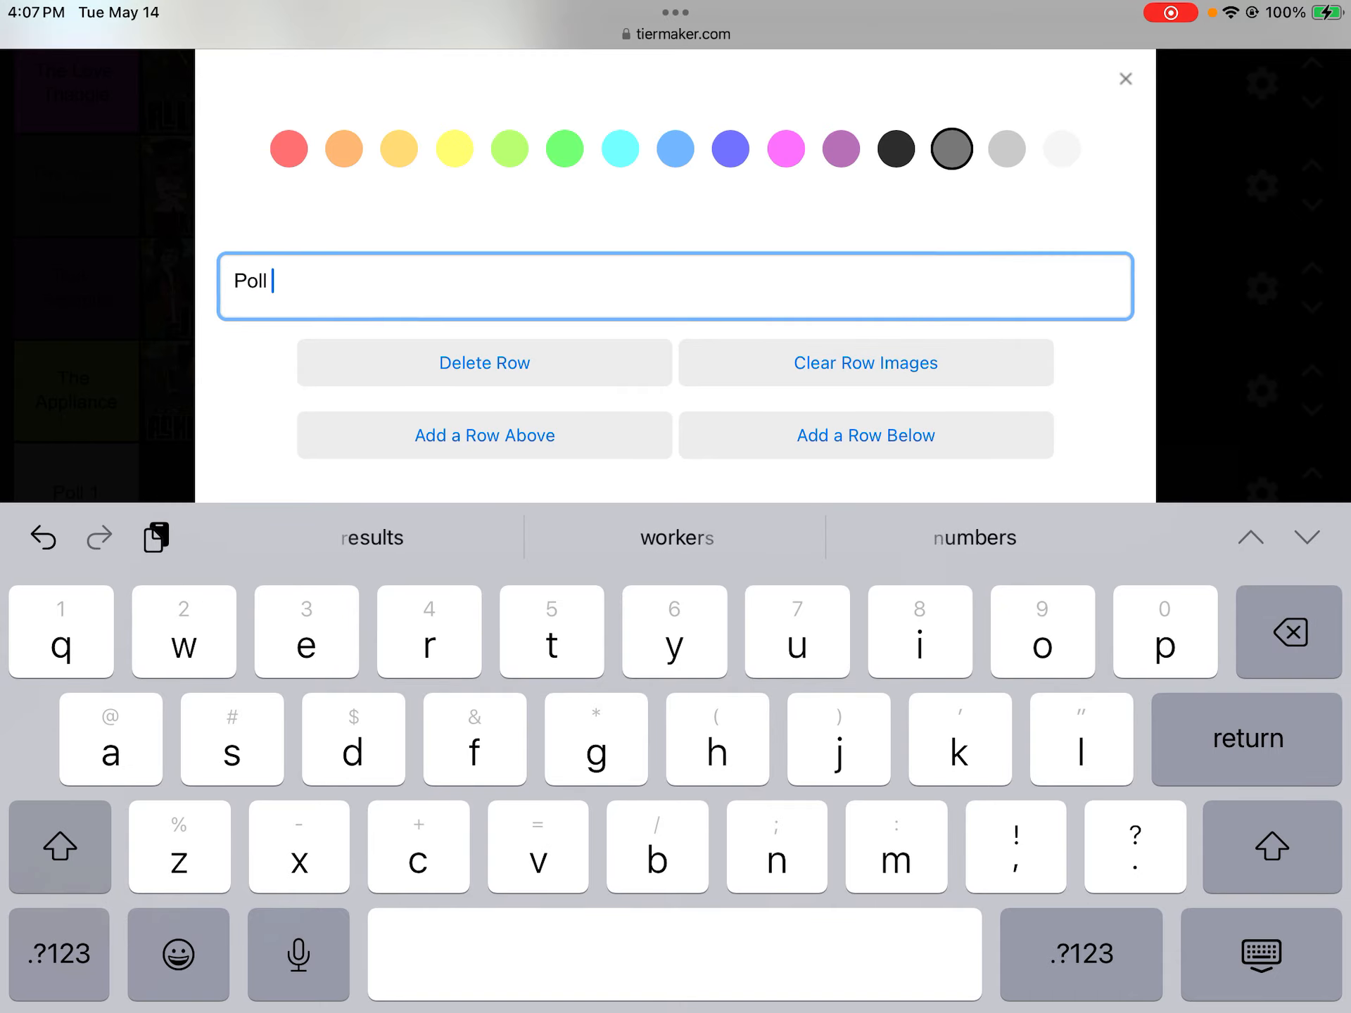
click(1125, 79)
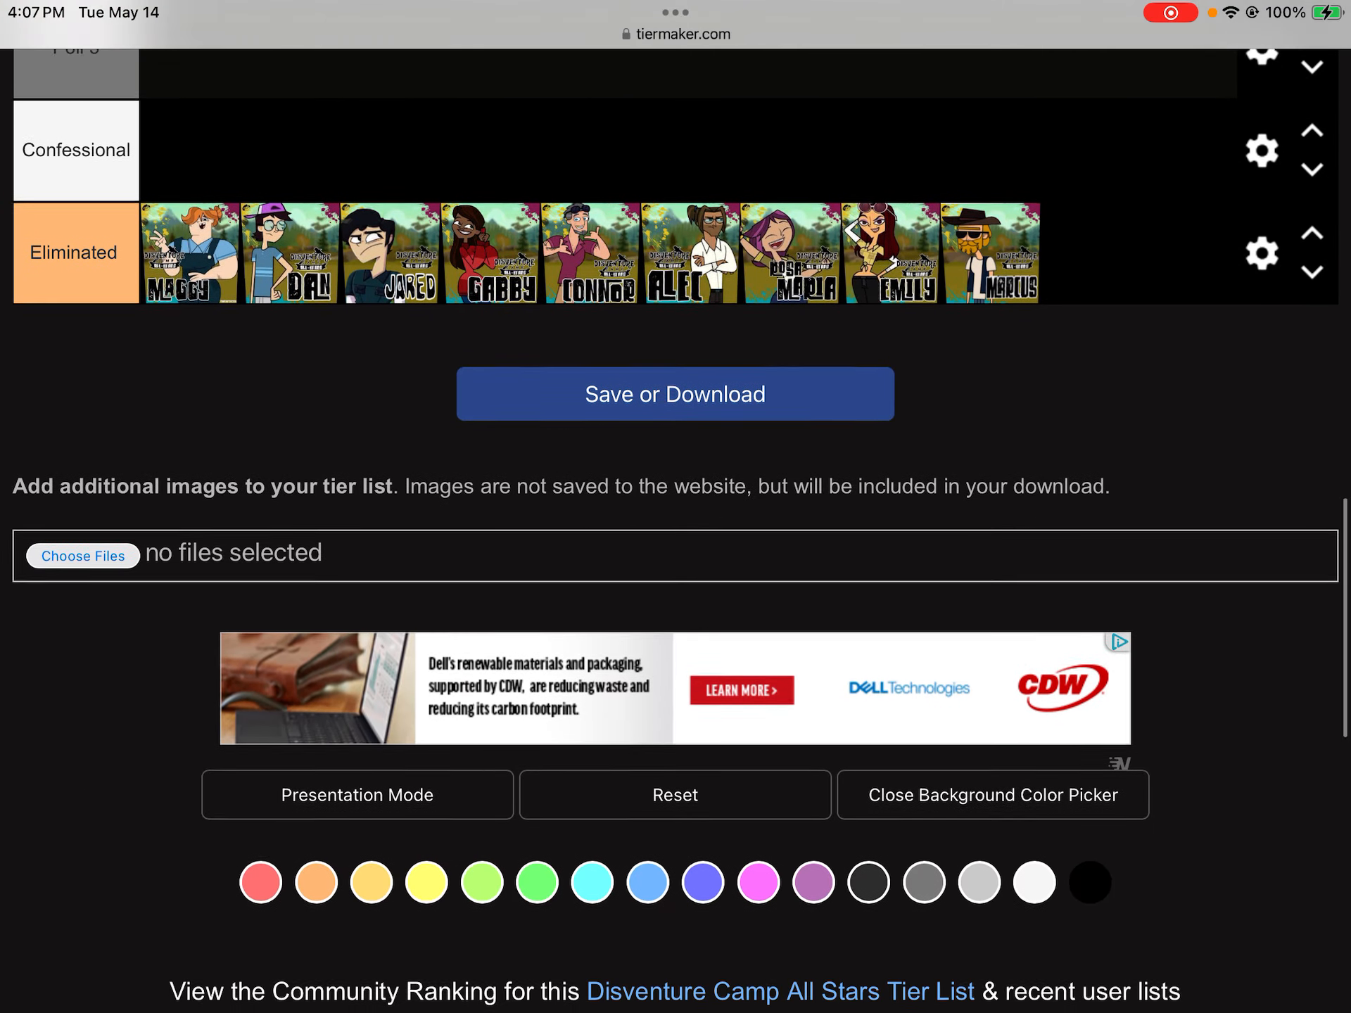
scroll(up, 3)
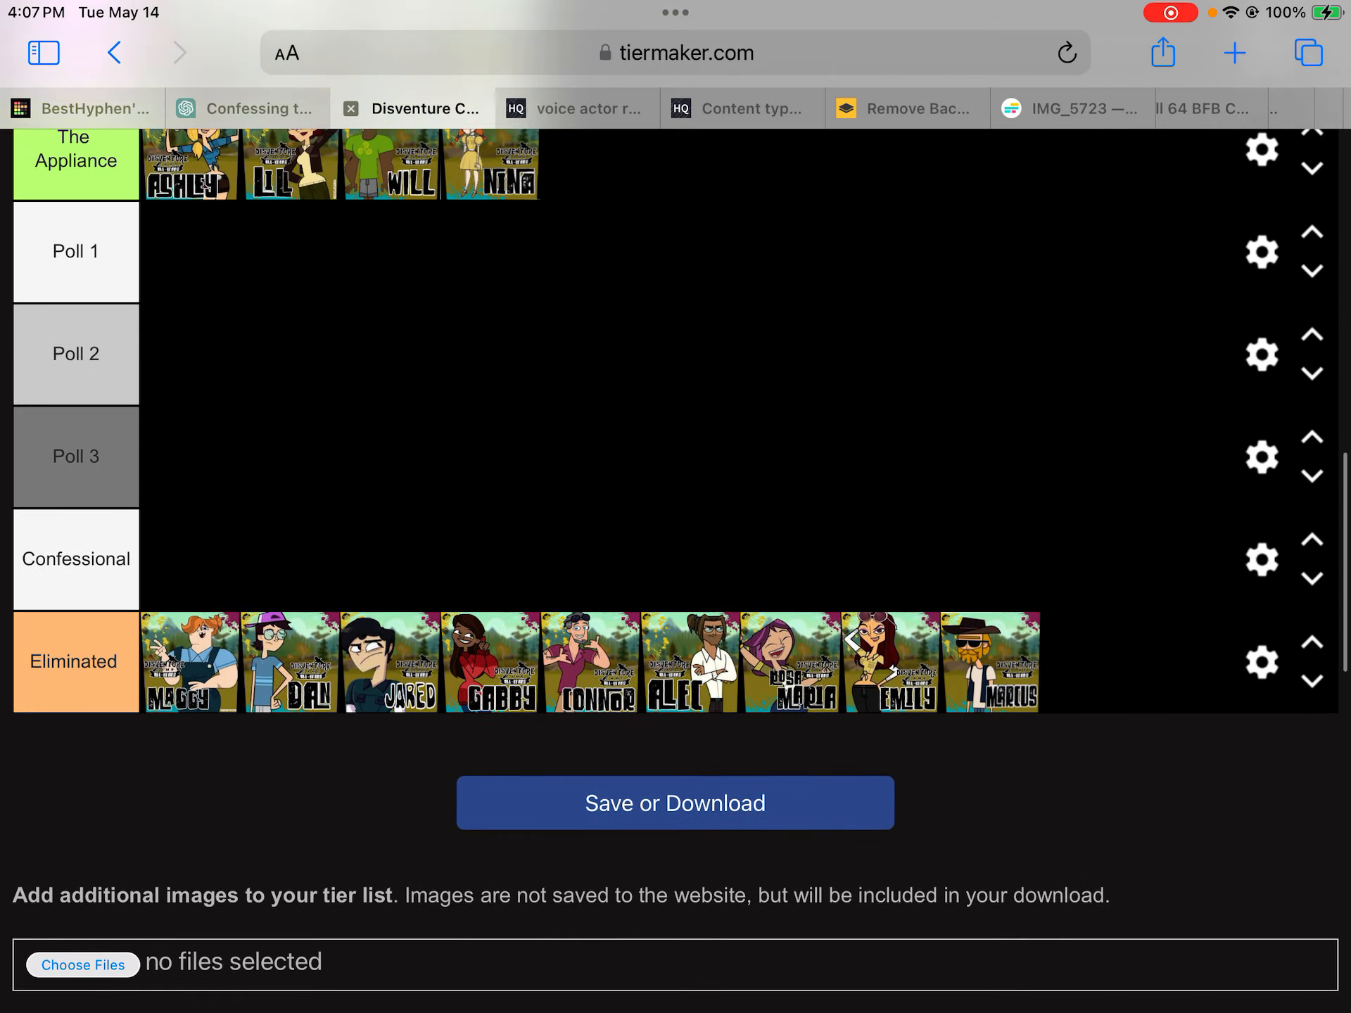
scroll(up, 3)
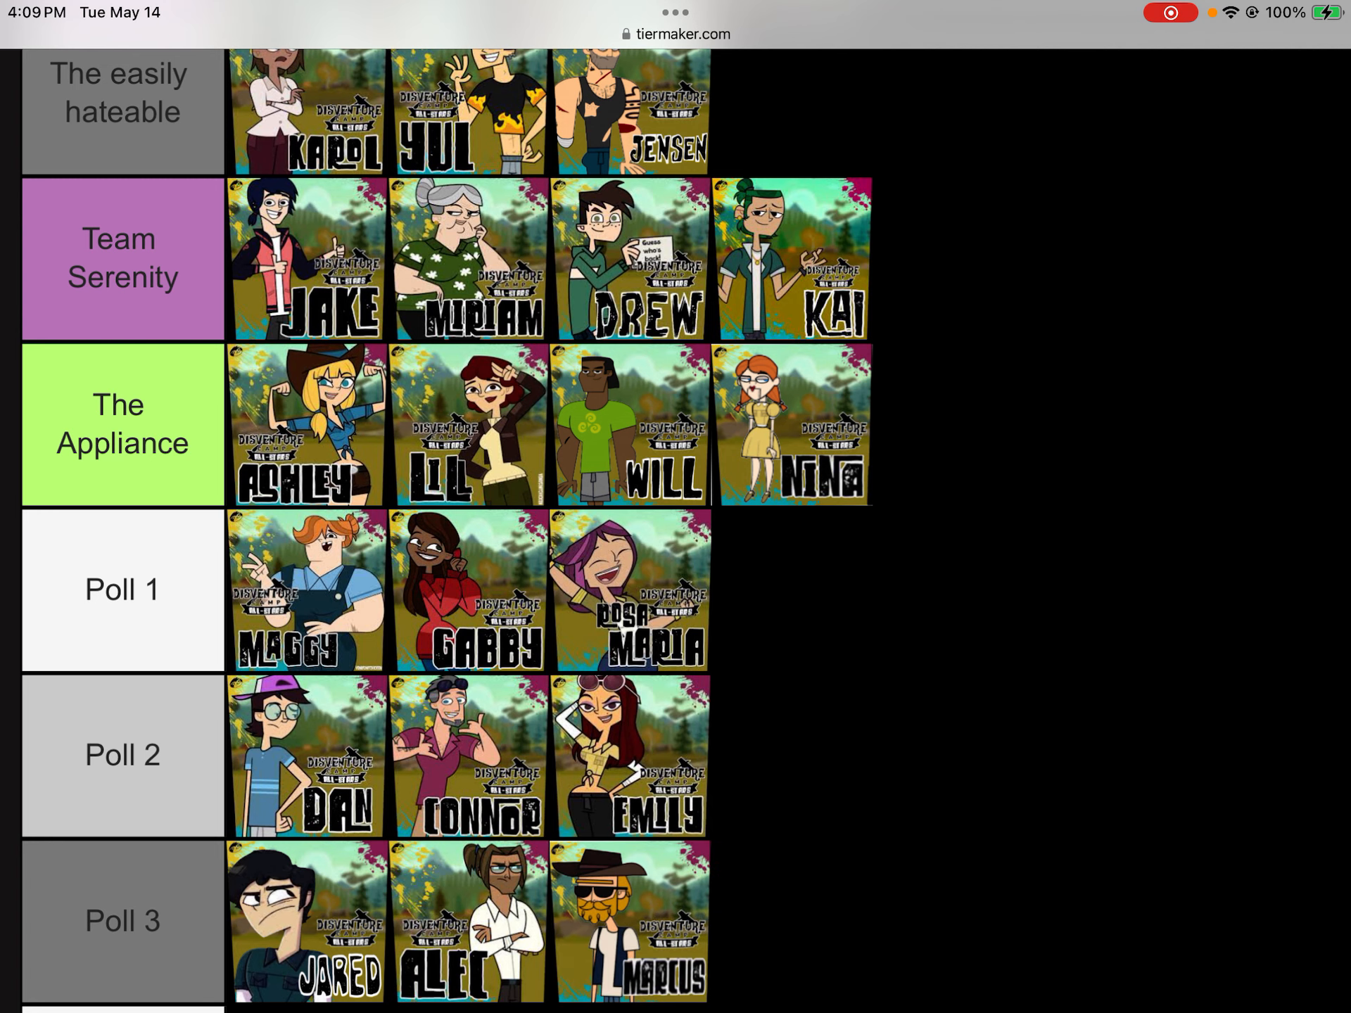
Scroll down while distributing eliminated contestants across the Poll rows.
scroll(down, 3)
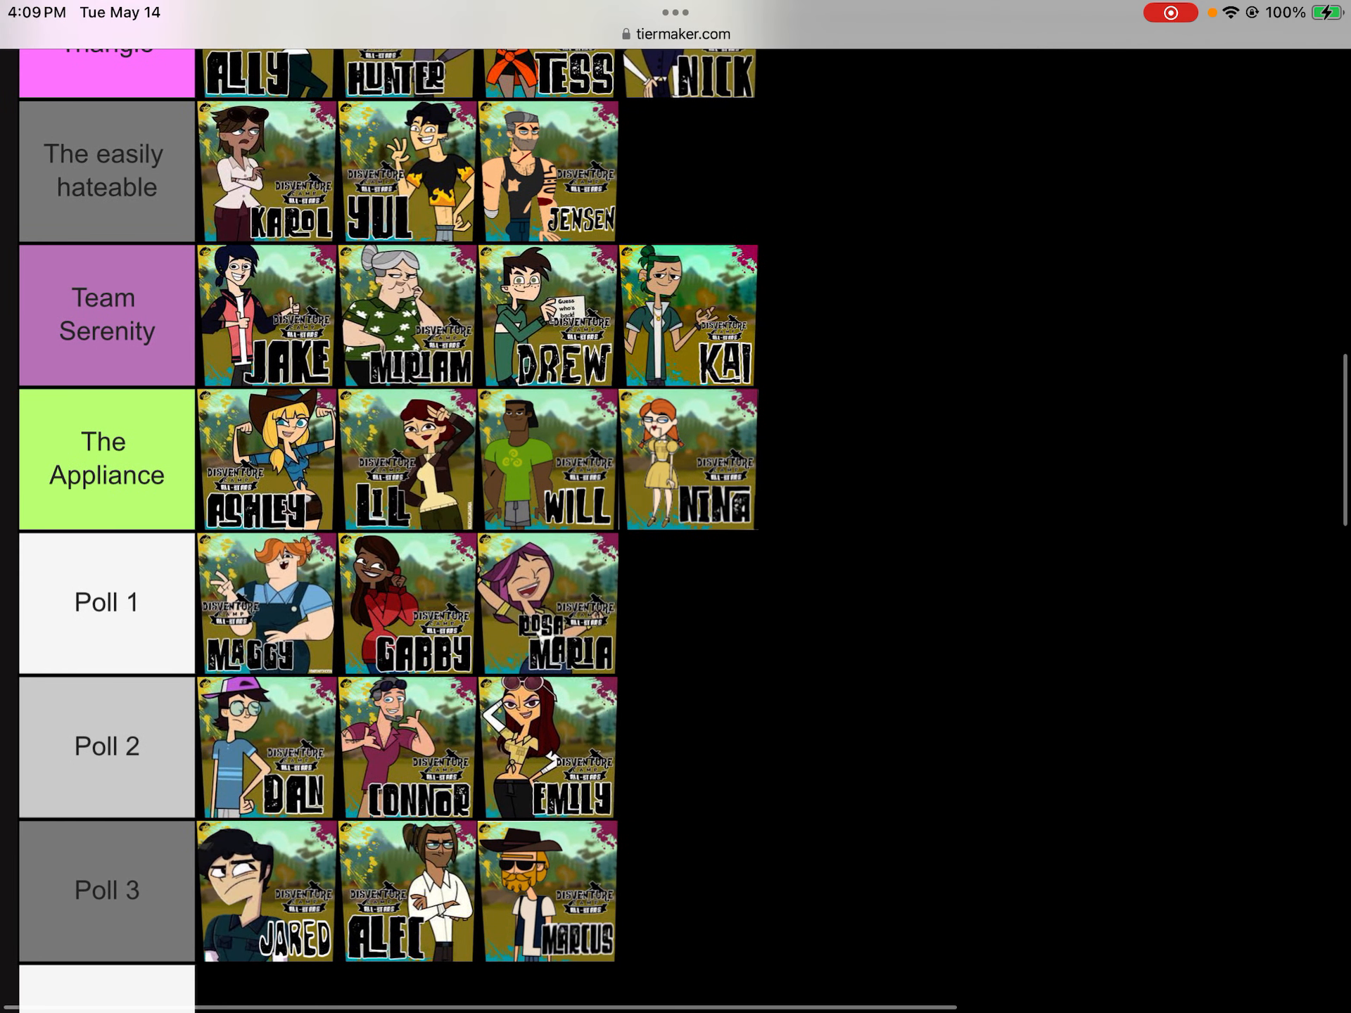